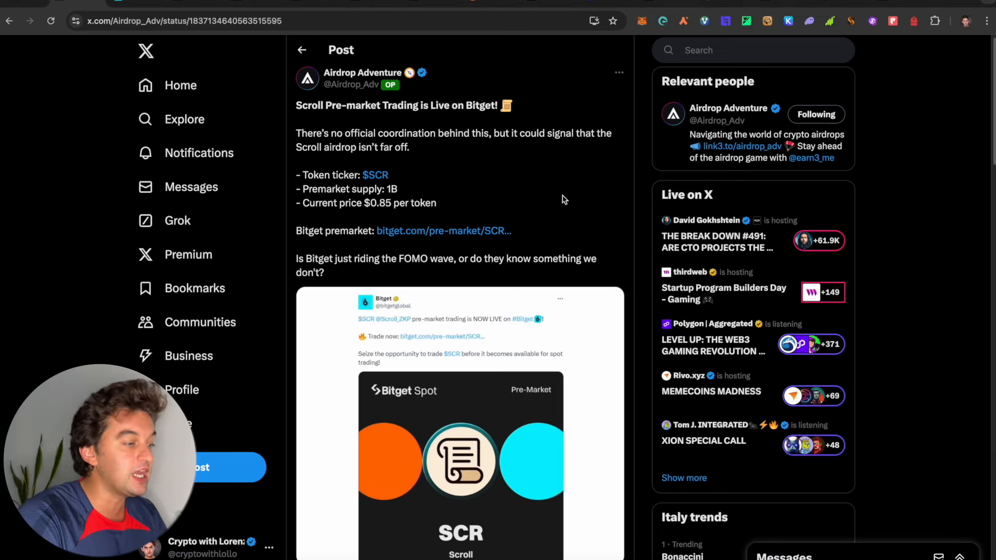
pyautogui.moveTo(442, 165)
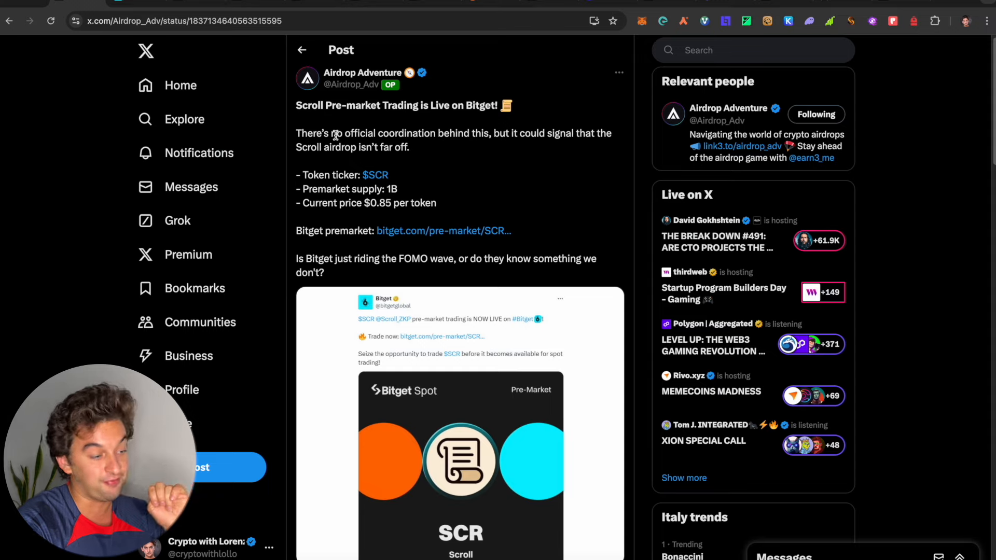
# Step: Open Bitget's SCR pre-market page showing the 1.18 USDT price and chart
pyautogui.click(443, 231)
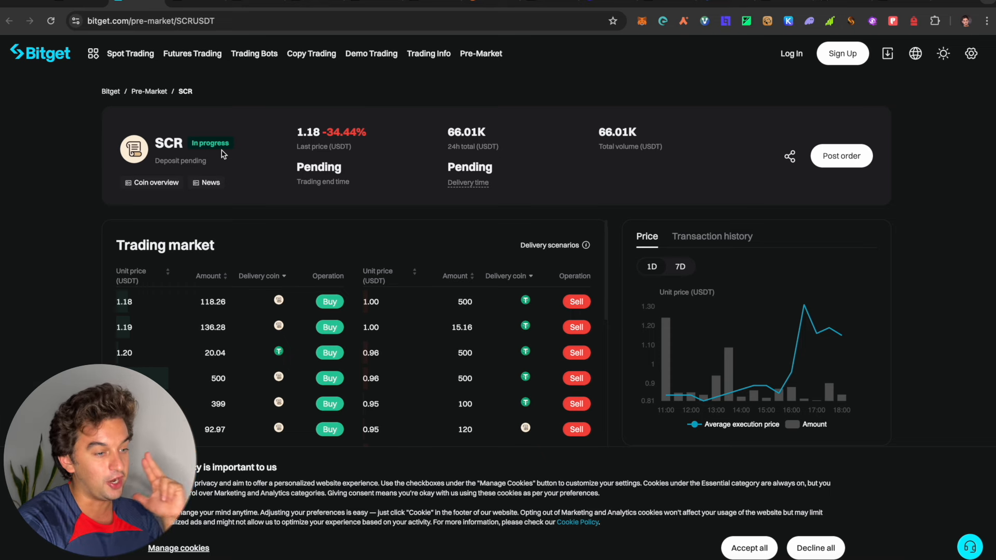
pyautogui.moveTo(276, 260)
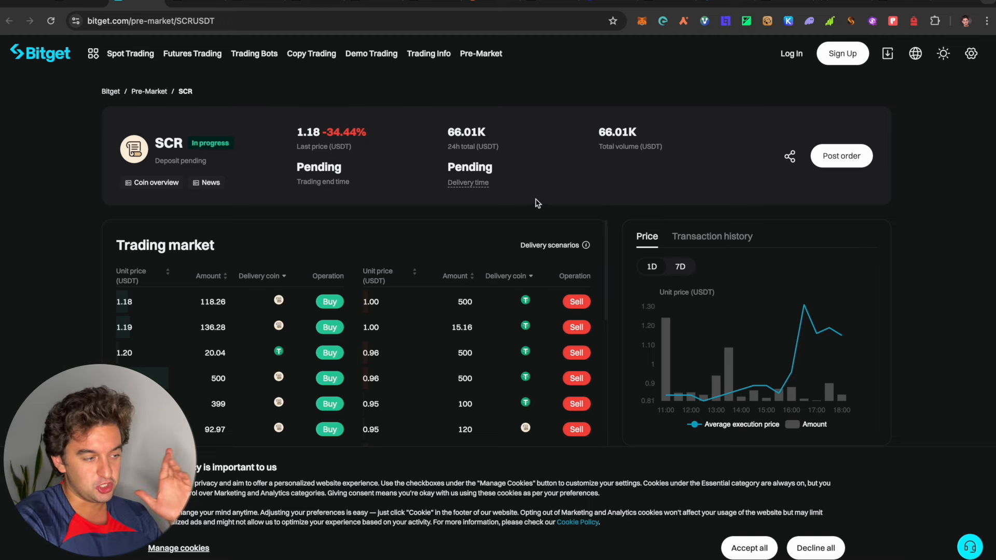
pyautogui.moveTo(292, 136)
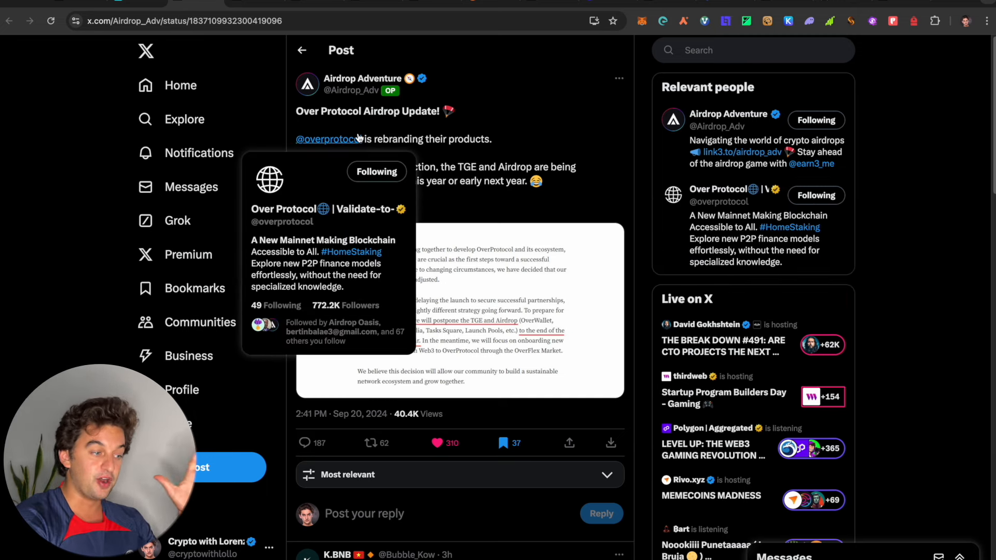
pyautogui.moveTo(642, 491)
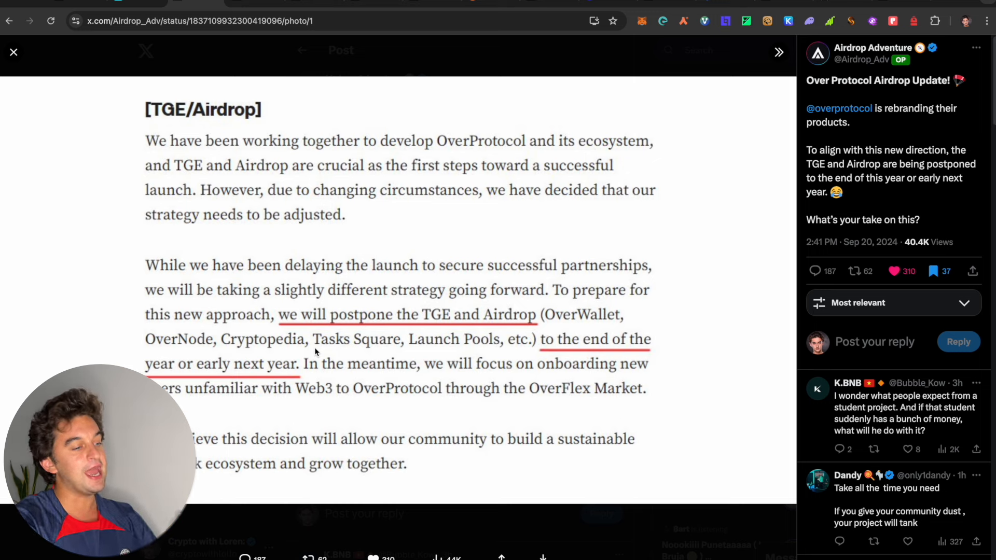
pyautogui.moveTo(488, 296)
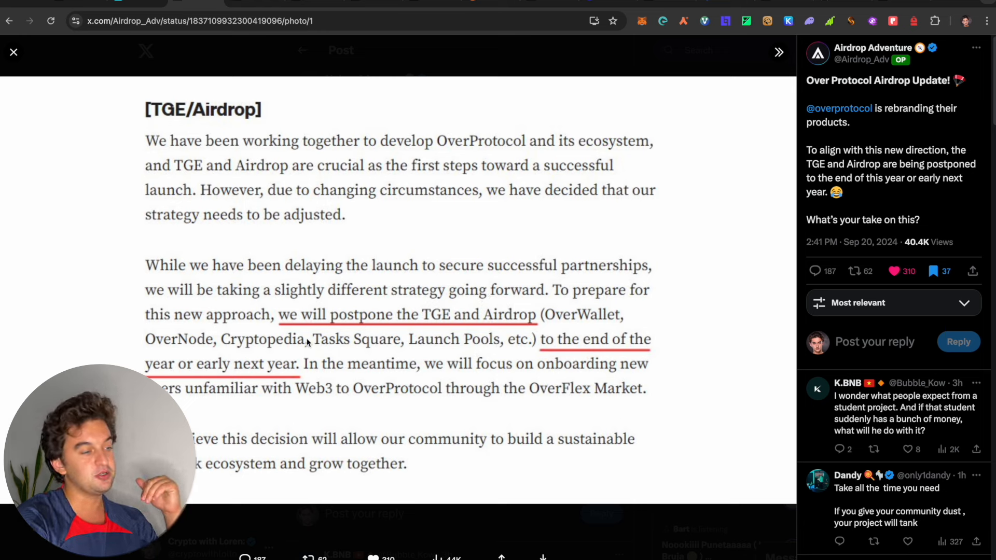
pyautogui.moveTo(286, 144)
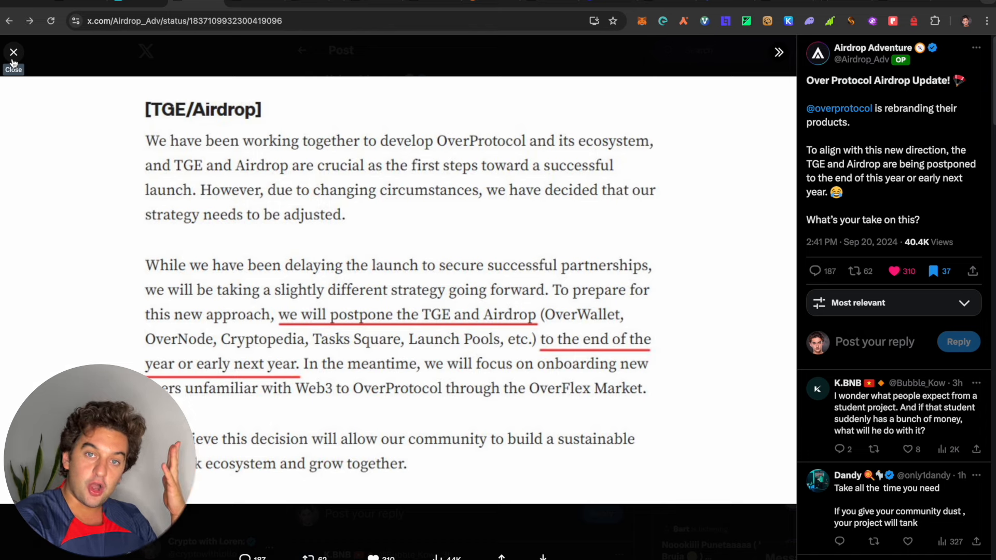
# Step: Close the announcement image and scroll through replies to the CATI $1 listing post
pyautogui.click(13, 53)
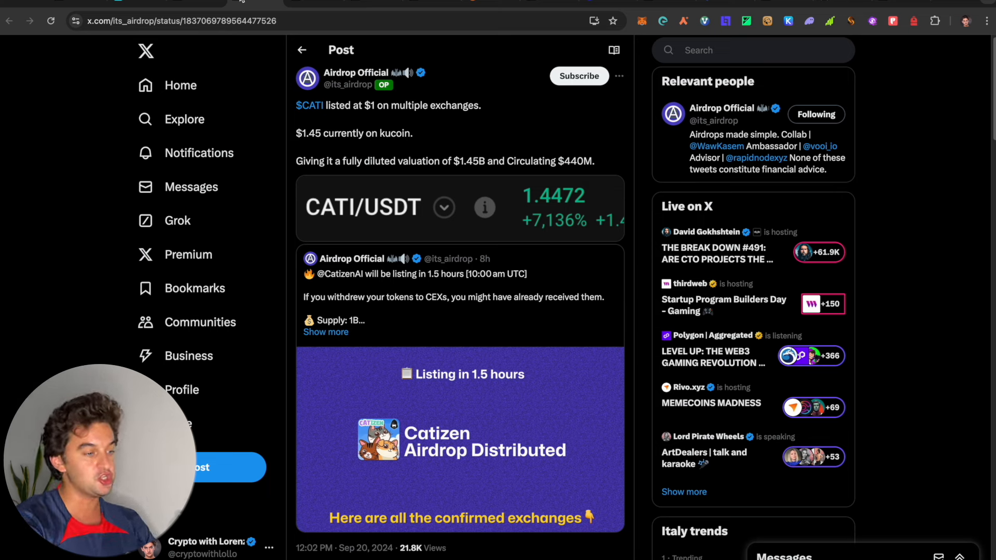
pyautogui.moveTo(338, 84)
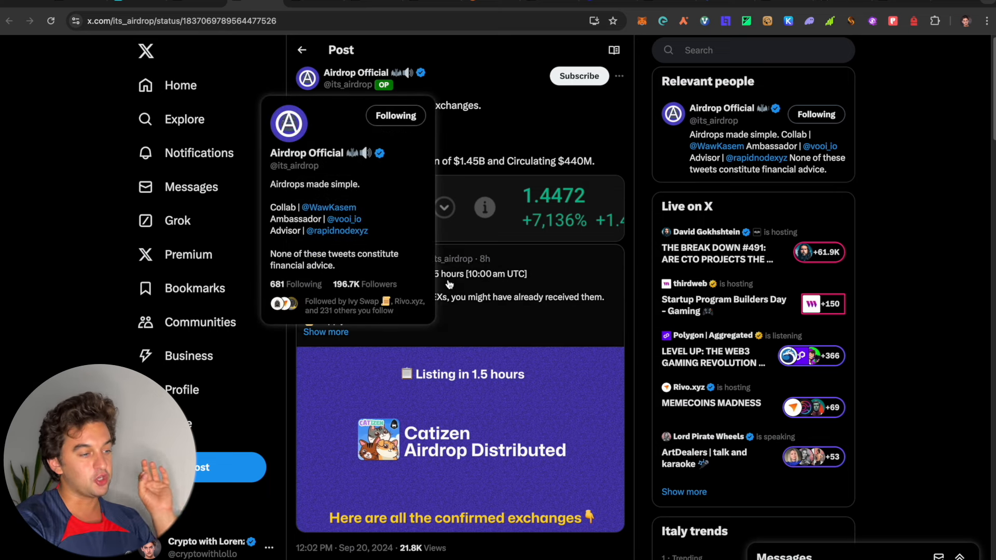
pyautogui.moveTo(436, 227)
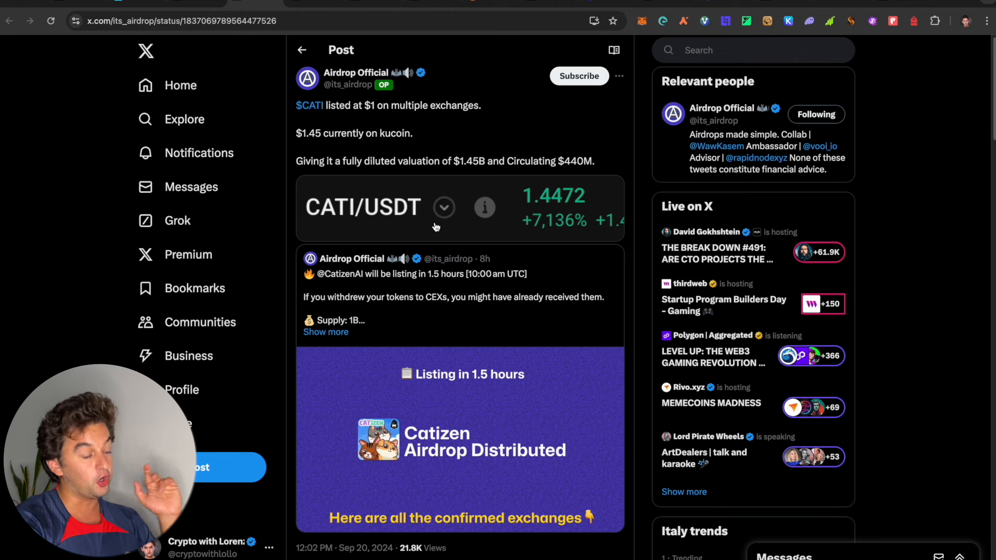
pyautogui.scroll(-3)
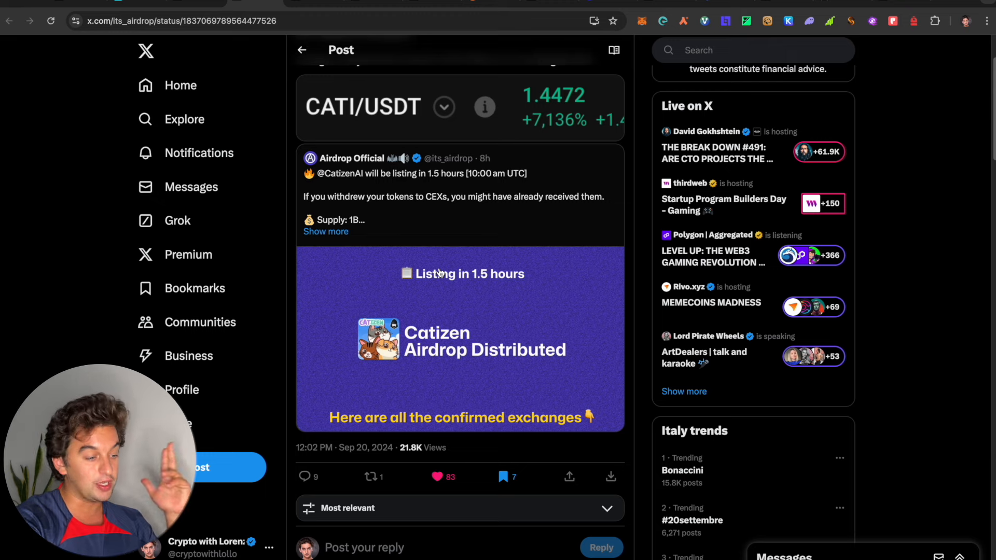
pyautogui.scroll(-3)
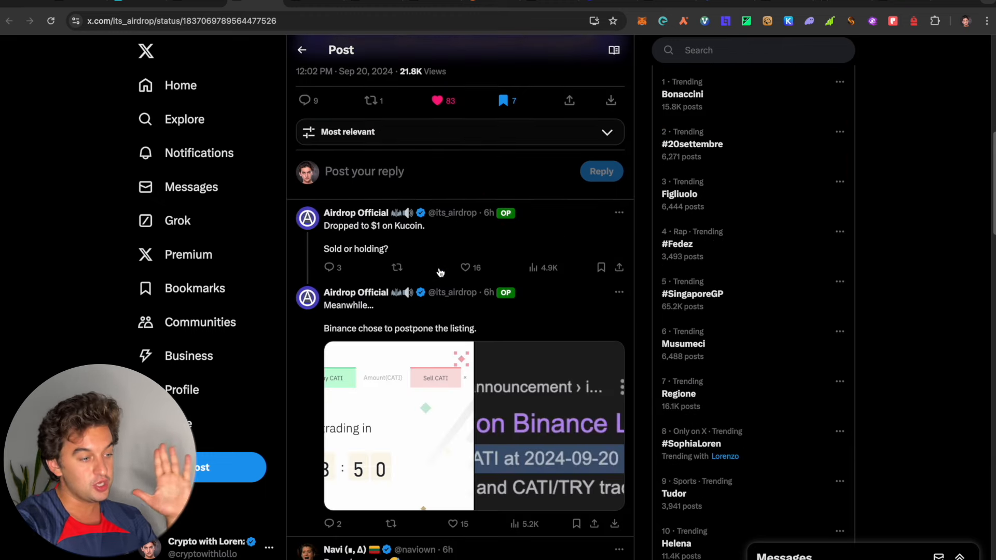
pyautogui.scroll(-3)
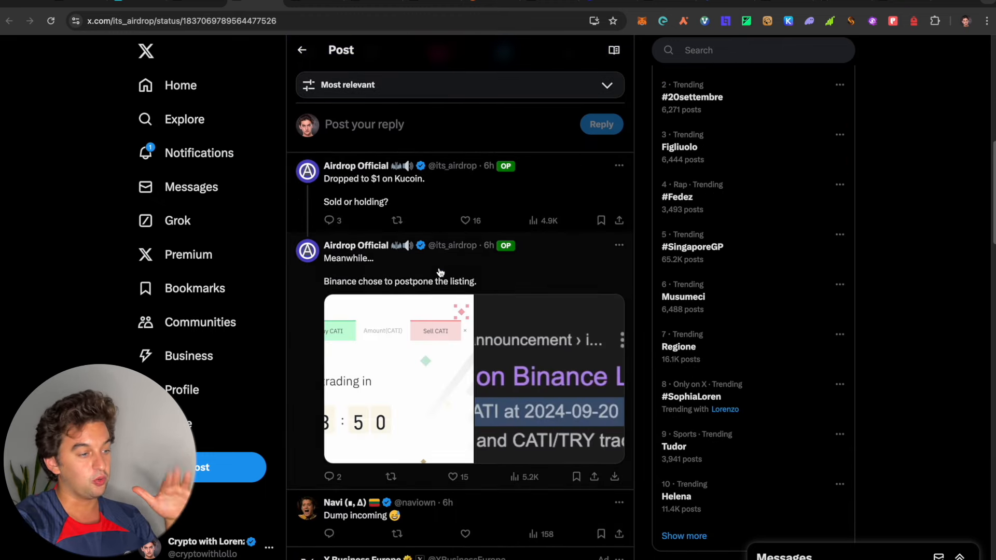
pyautogui.scroll(-3)
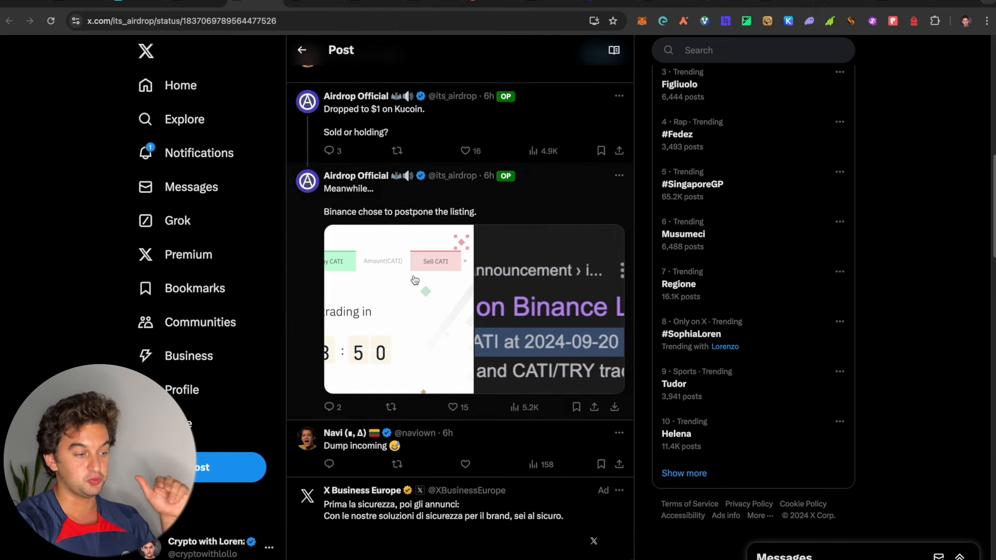
pyautogui.scroll(-3)
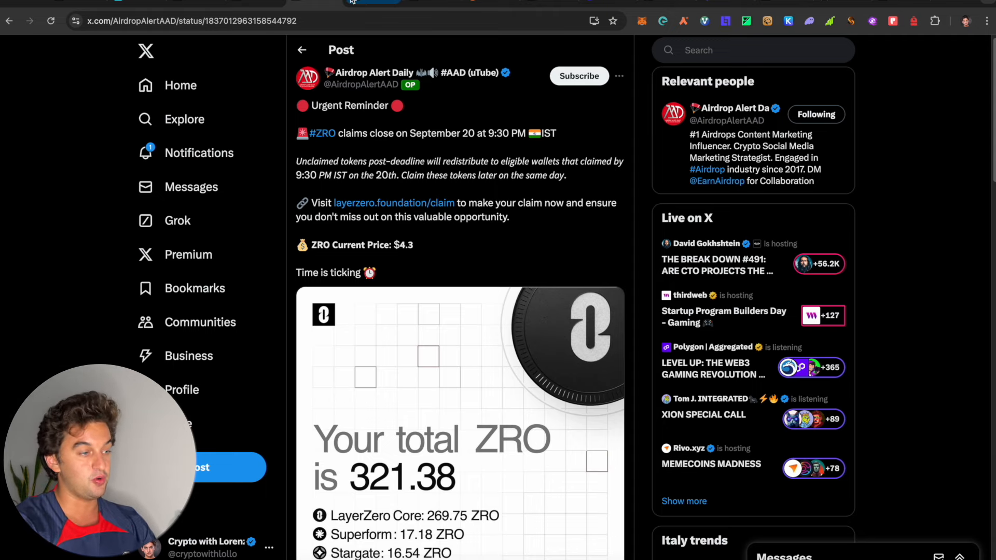
# Step: Open the layerzero.foundation/claim link and land on the ZRO wallet eligibility page
pyautogui.click(381, 203)
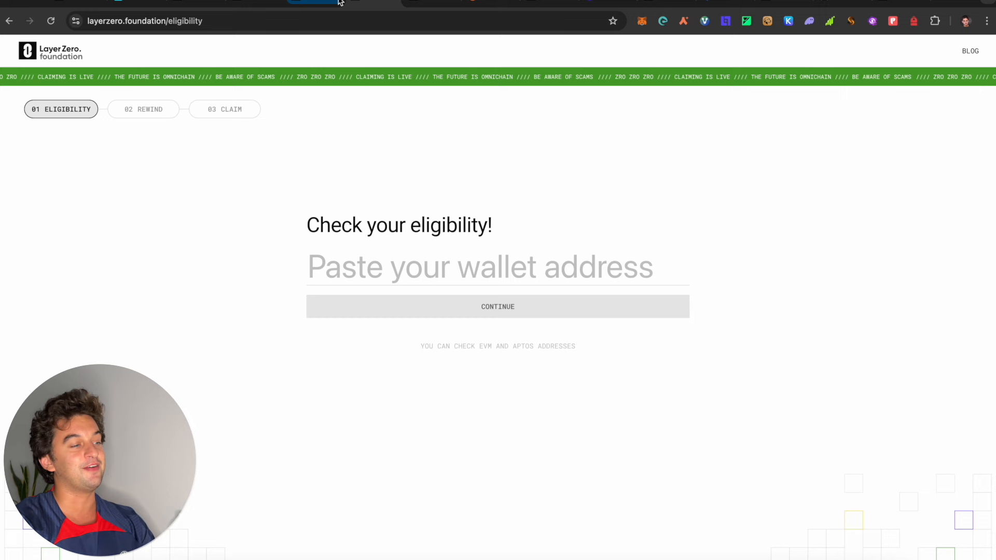
pyautogui.write('Z')
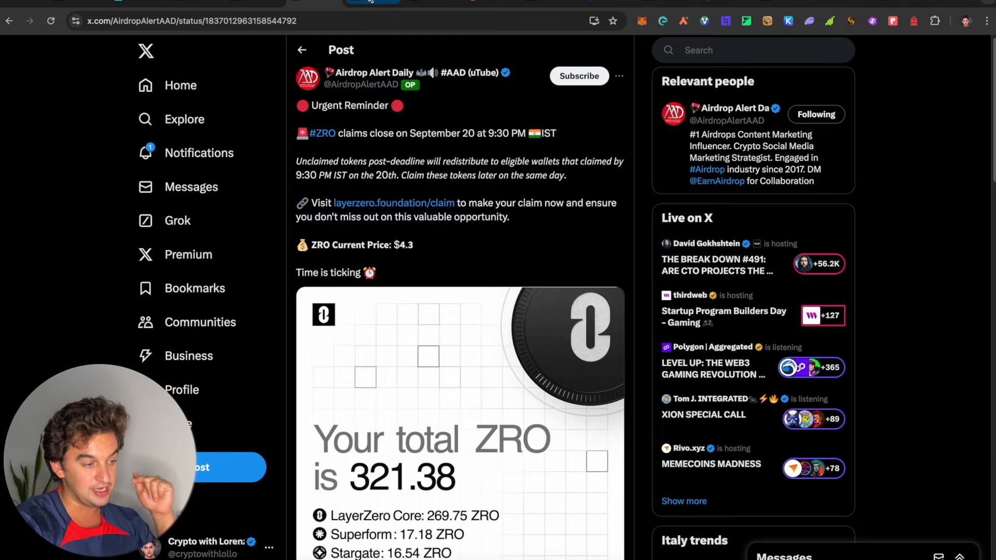
pyautogui.click(394, 203)
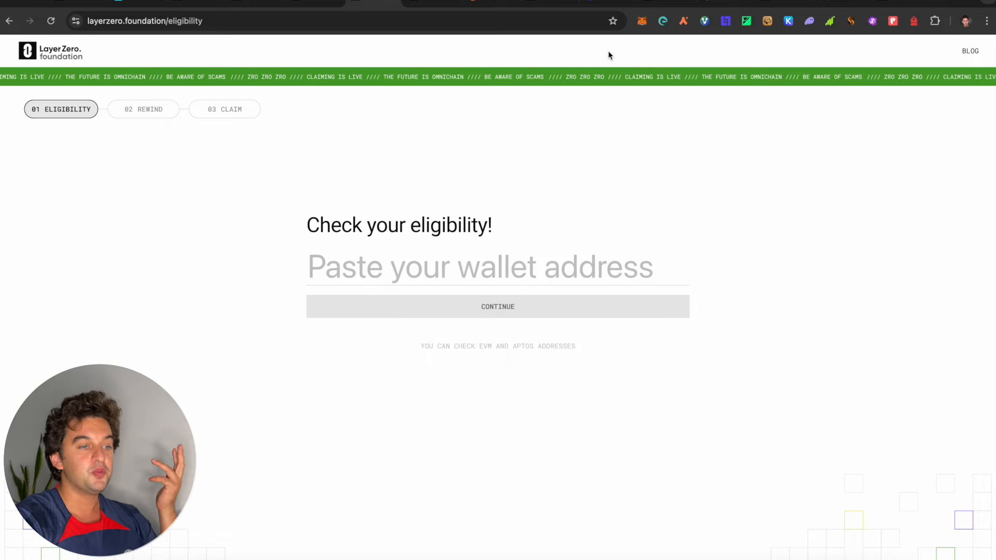
pyautogui.moveTo(728, 121)
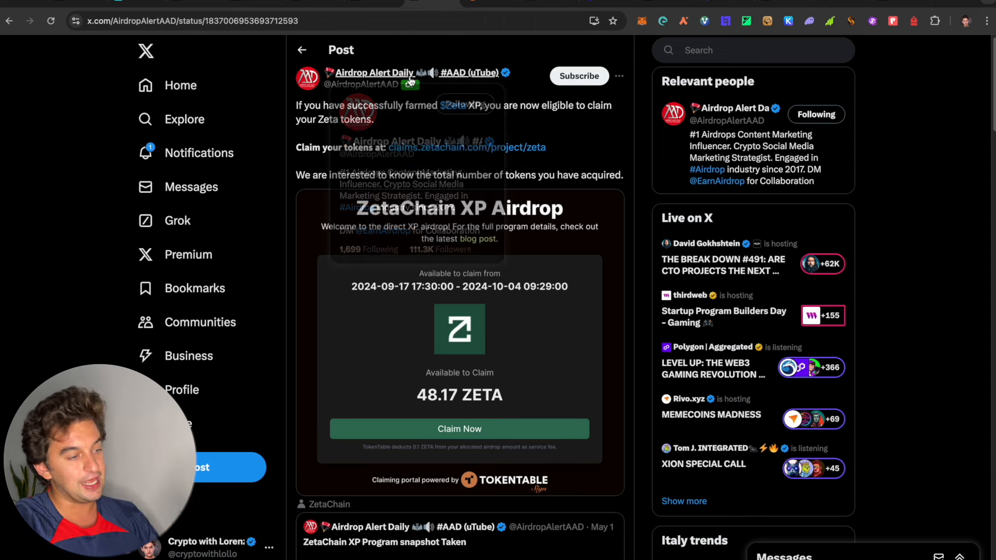
pyautogui.moveTo(291, 272)
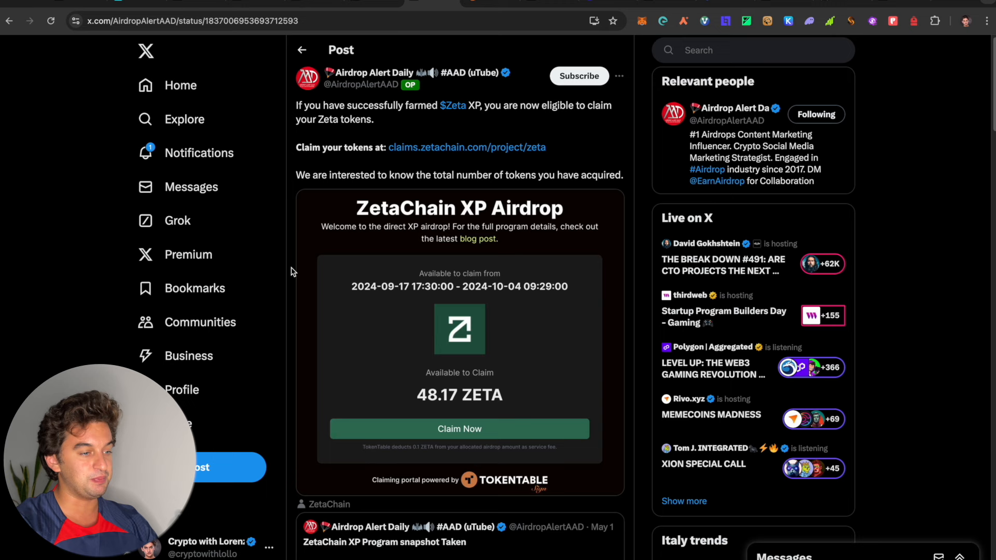
pyautogui.moveTo(516, 118)
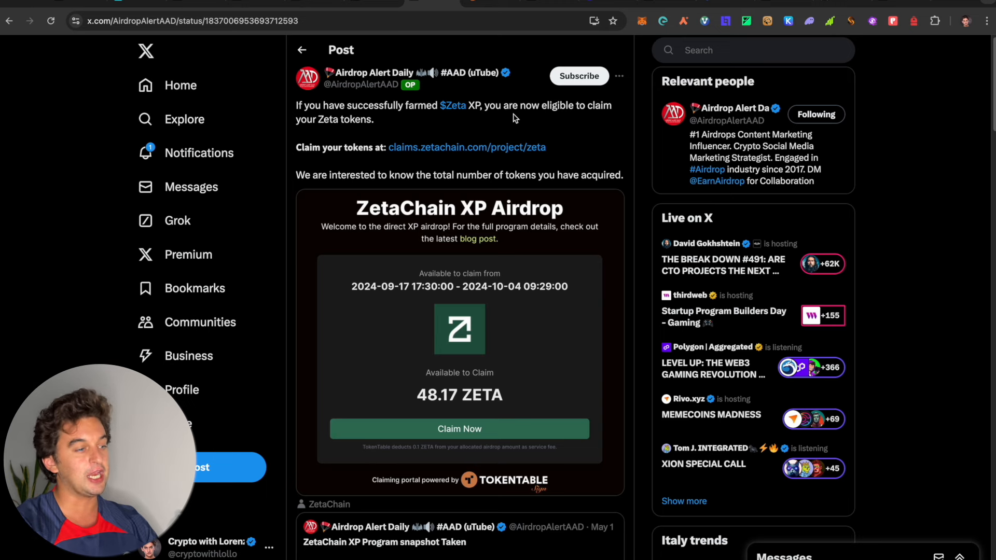
# Step: Open the Airdrop Alert Daily post about claiming ZetaChain XP airdrop tokens
pyautogui.click(466, 147)
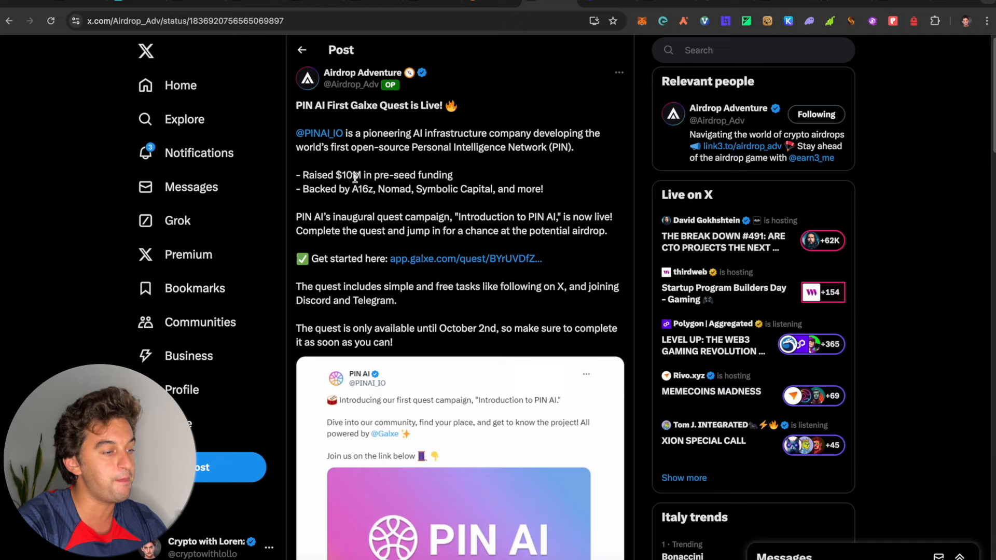
pyautogui.moveTo(548, 7)
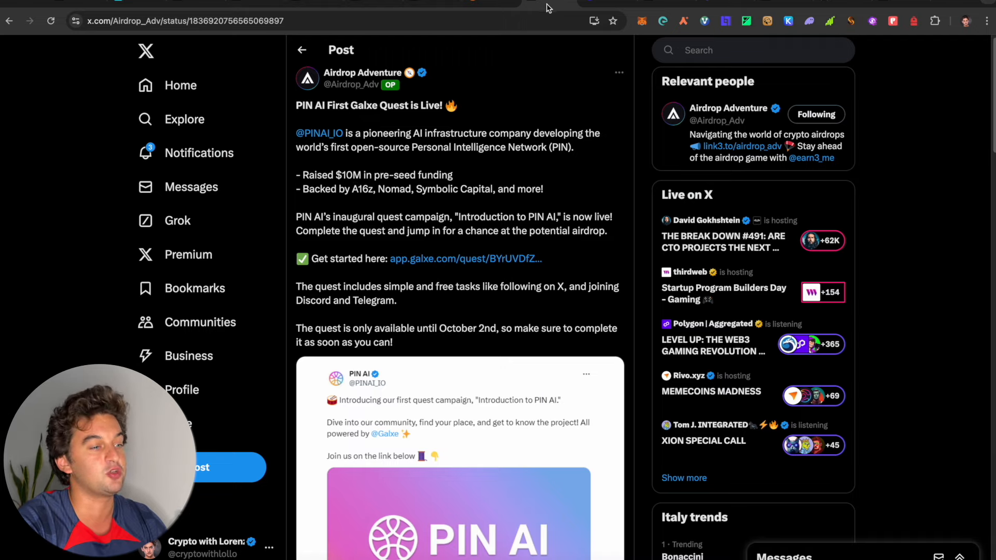
# Step: Open the PIN AI Galxe quest, unlock MetaMask and connect Account 1
pyautogui.click(465, 259)
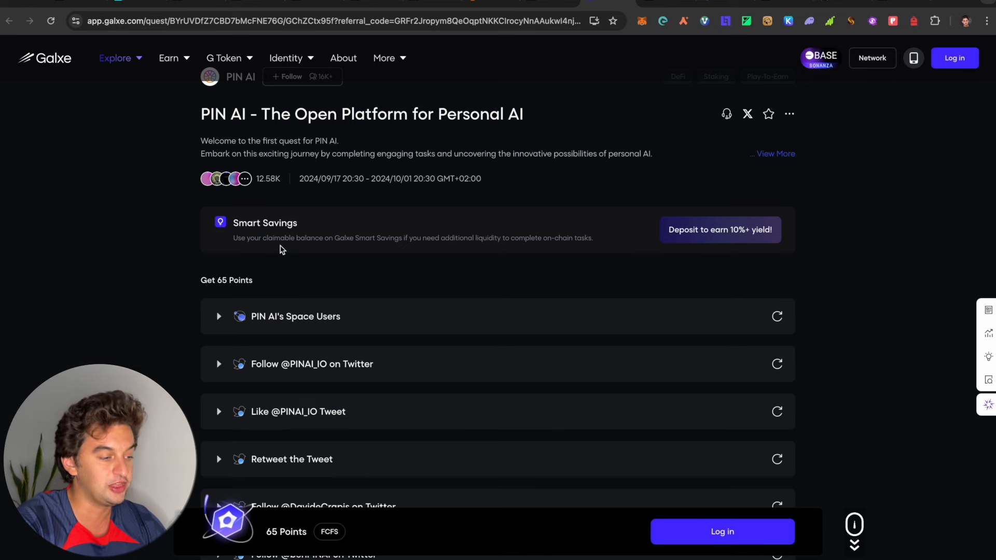
pyautogui.scroll(-3)
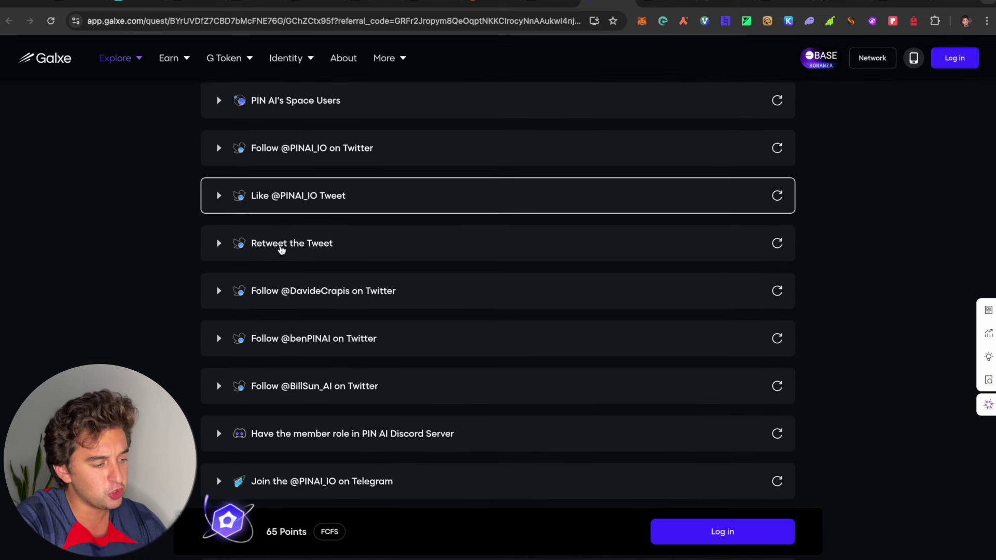
pyautogui.scroll(-3)
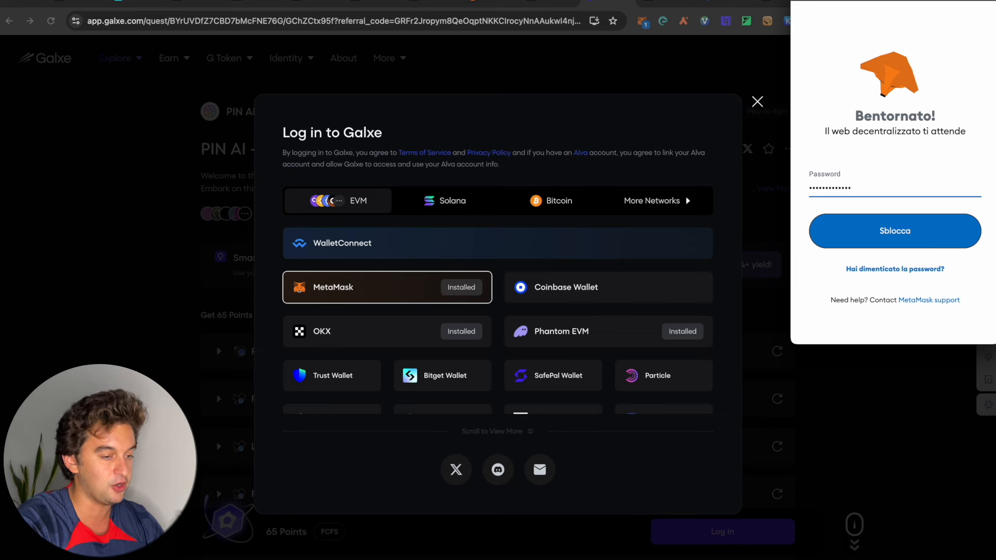
pyautogui.click(895, 231)
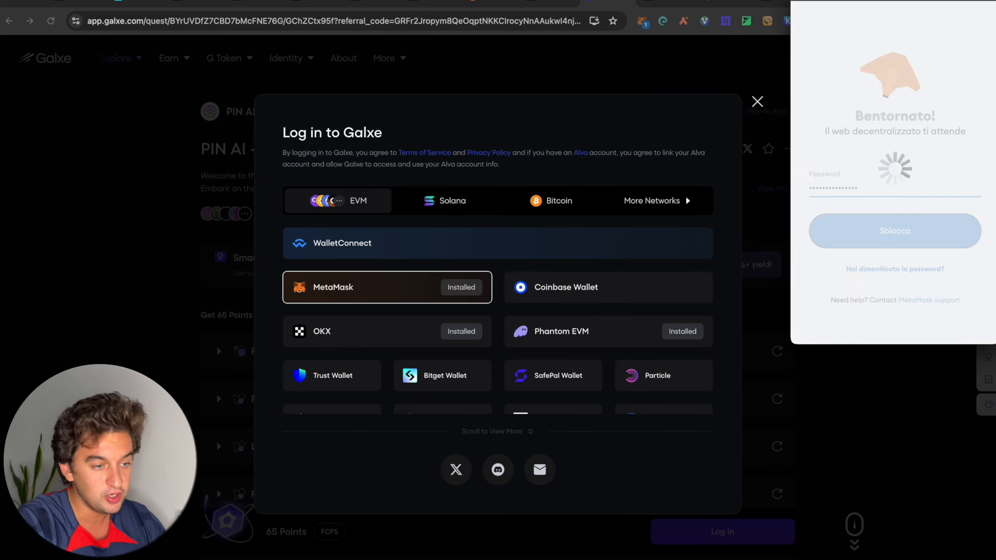
pyautogui.click(895, 231)
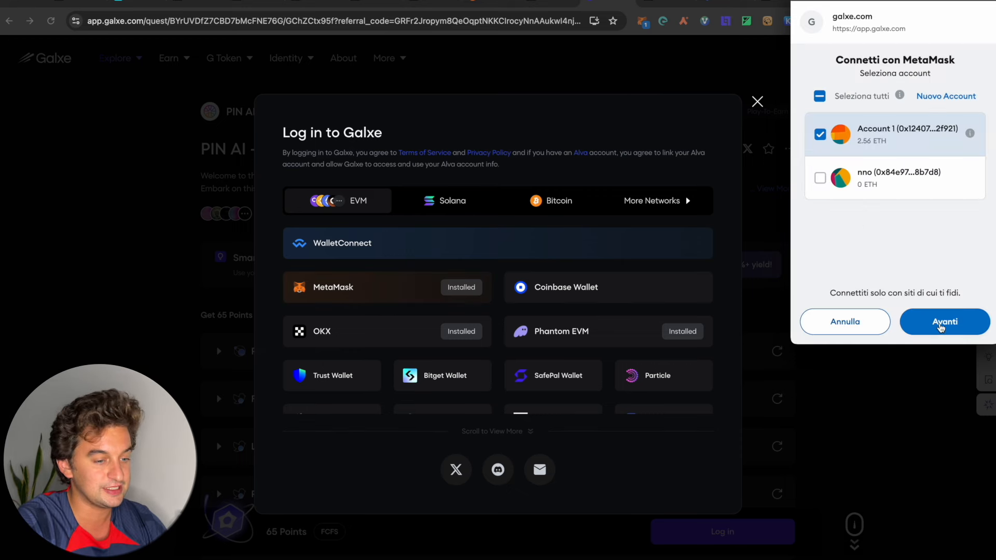
pyautogui.click(945, 322)
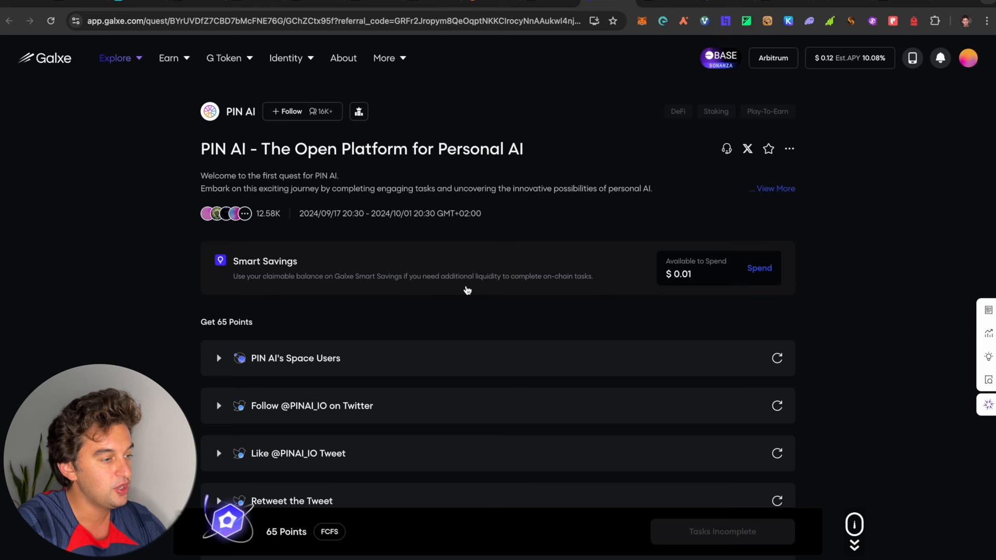
# Step: Follow PIN AI and scroll the 65-point task list down to the referral task
pyautogui.click(291, 112)
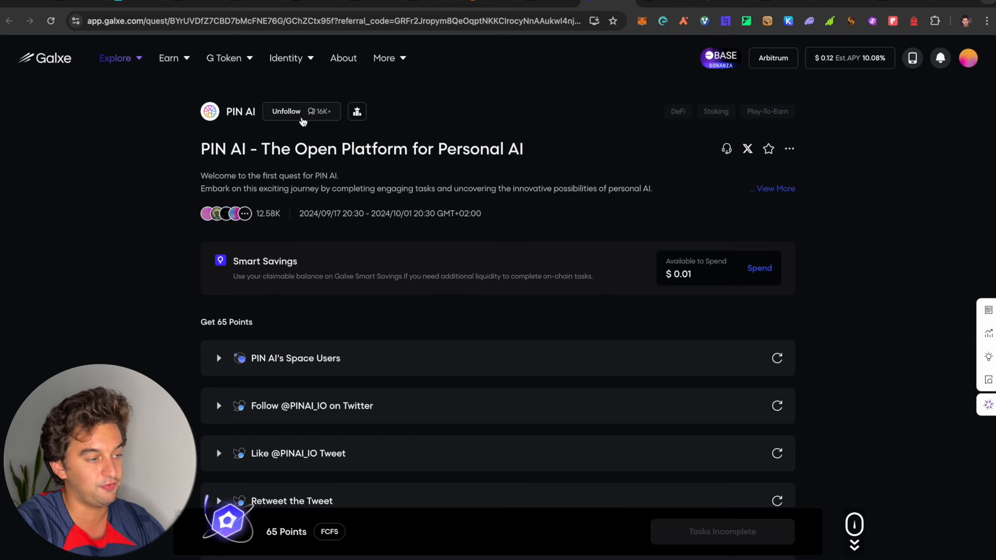
pyautogui.click(287, 112)
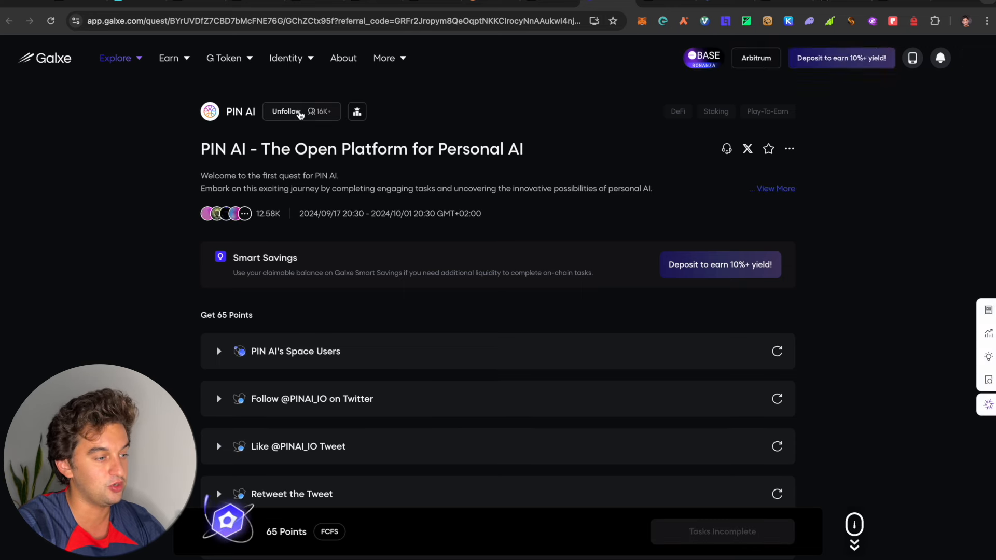
pyautogui.click(287, 111)
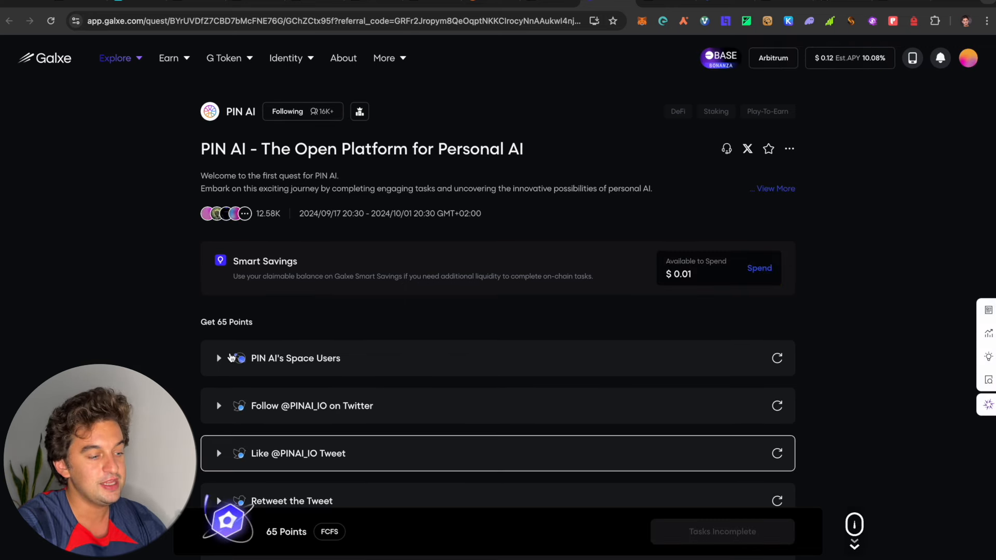
pyautogui.scroll(-3)
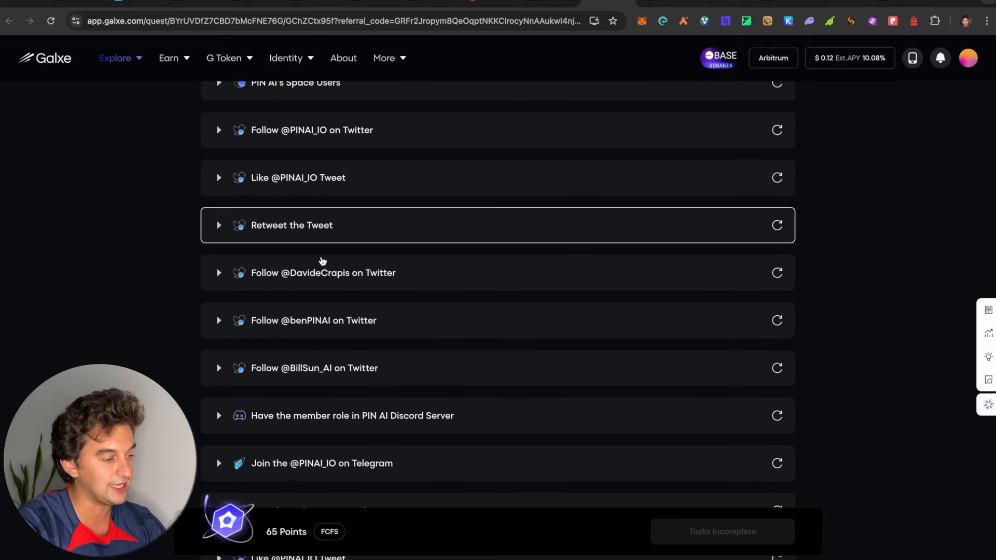
pyautogui.scroll(-3)
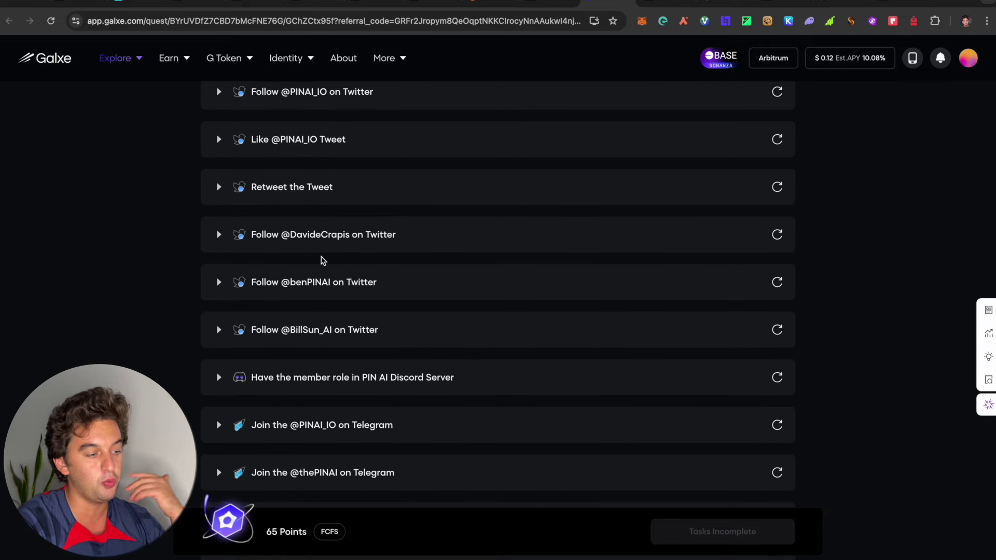
pyautogui.scroll(-3)
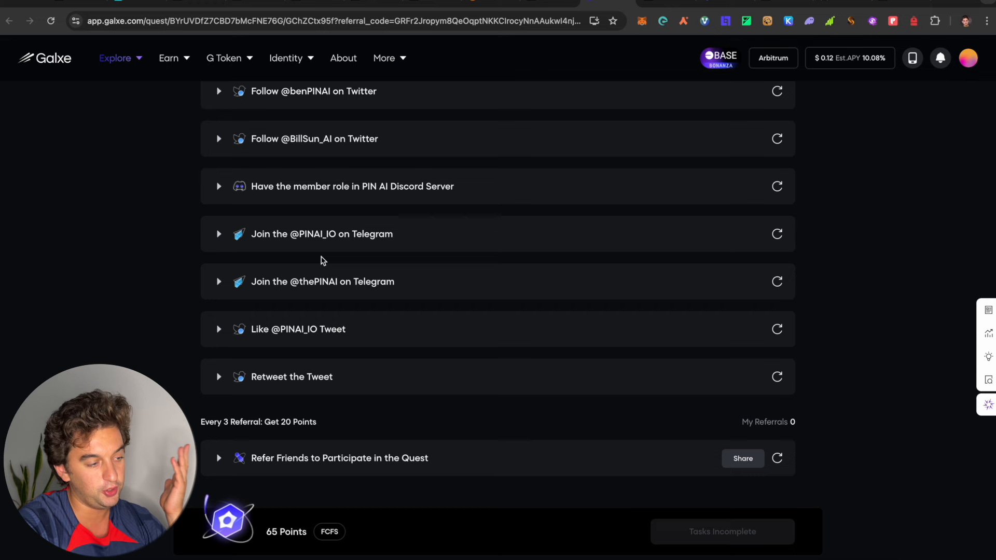
pyautogui.moveTo(248, 161)
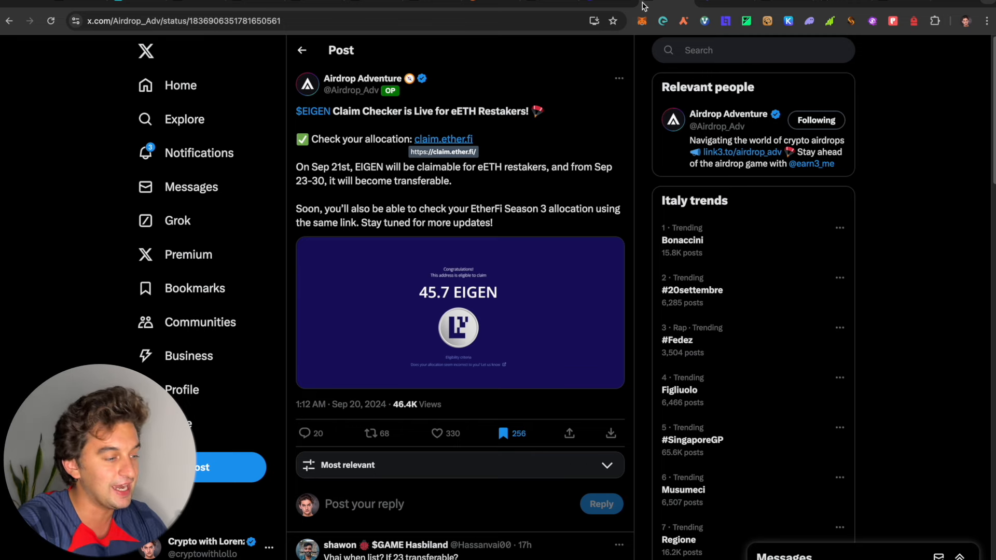
# Step: Open claim.ether.fi and connect the MetaMask wallet
pyautogui.click(443, 139)
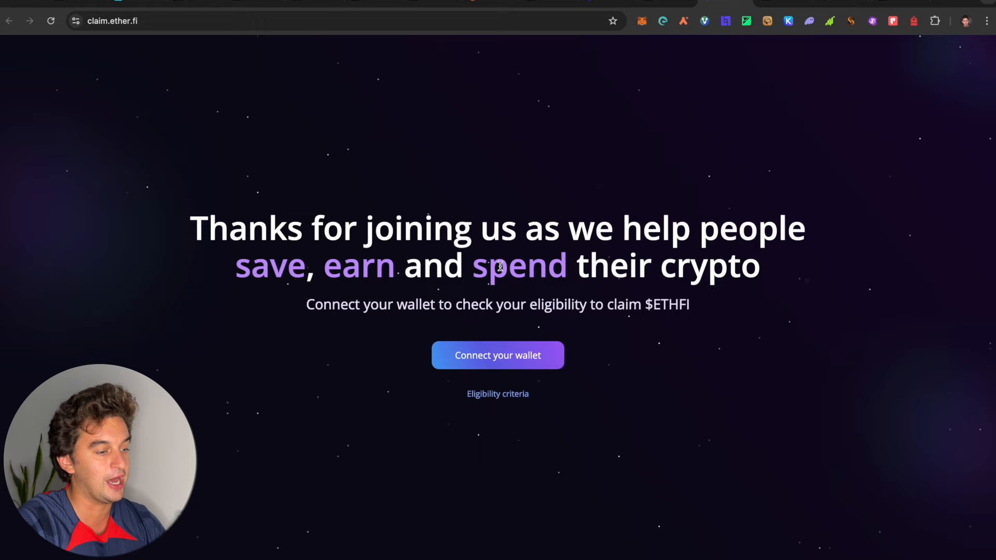
pyautogui.click(498, 355)
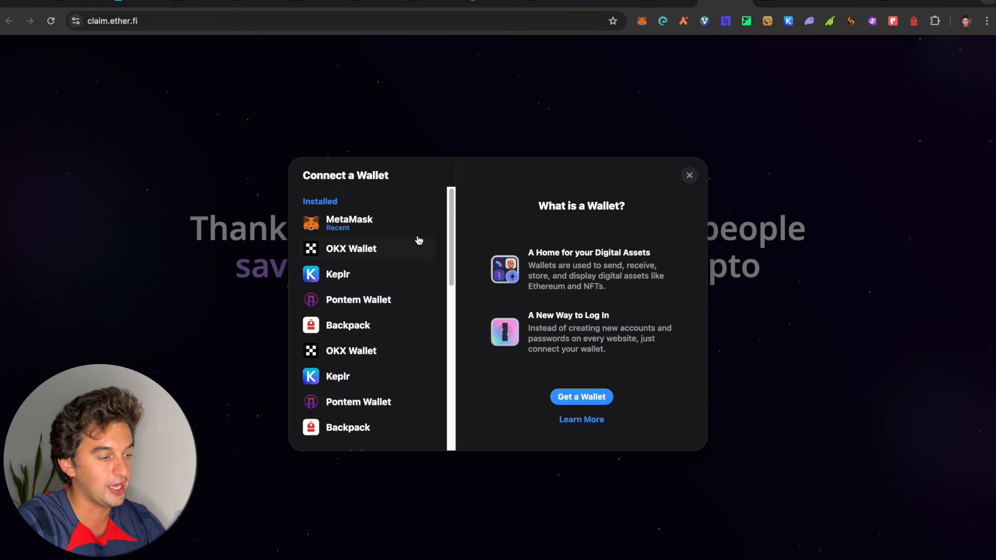
pyautogui.click(367, 223)
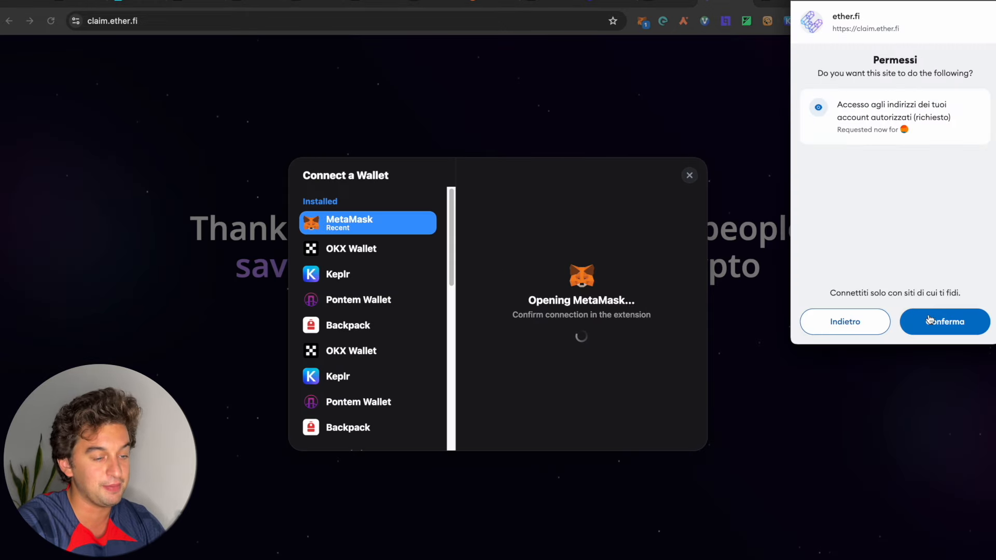
pyautogui.click(945, 321)
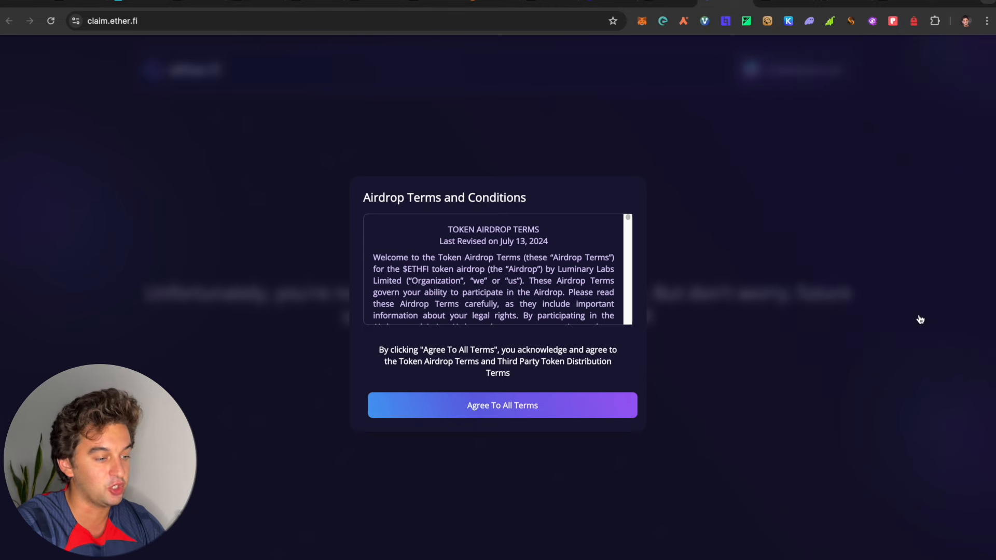
# Step: Accept the ETHFI airdrop terms and conditions and scroll through them
pyautogui.click(502, 405)
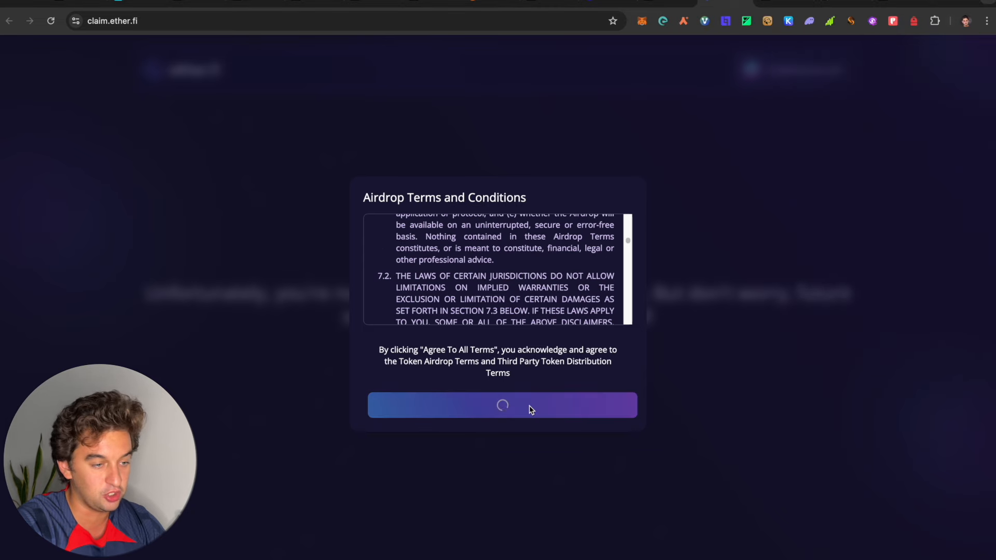
pyautogui.click(503, 405)
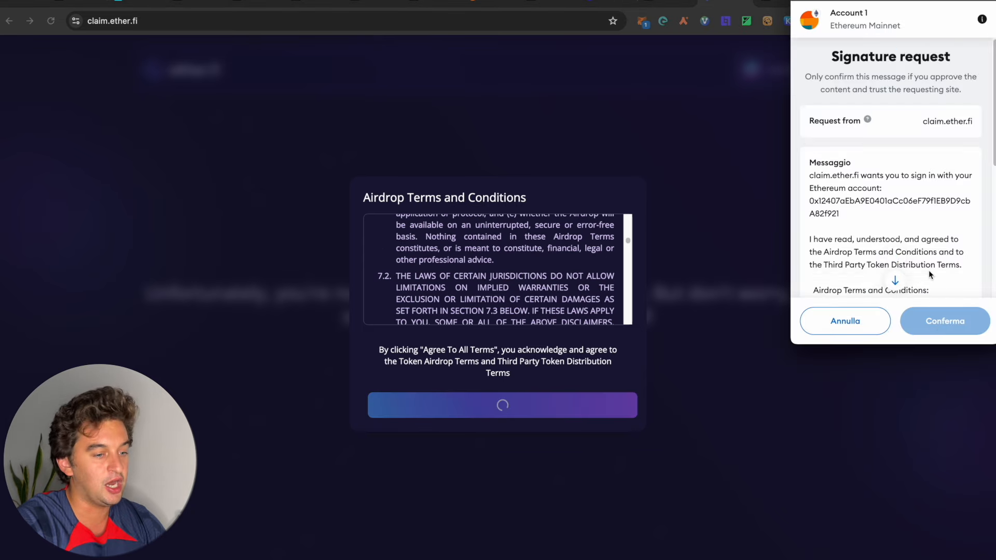
pyautogui.scroll(-3)
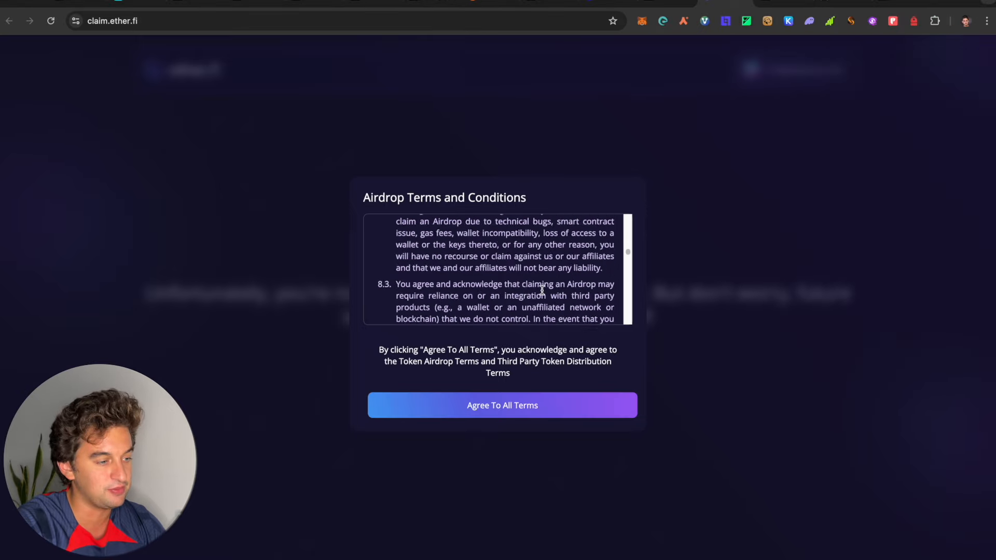
pyautogui.scroll(-3)
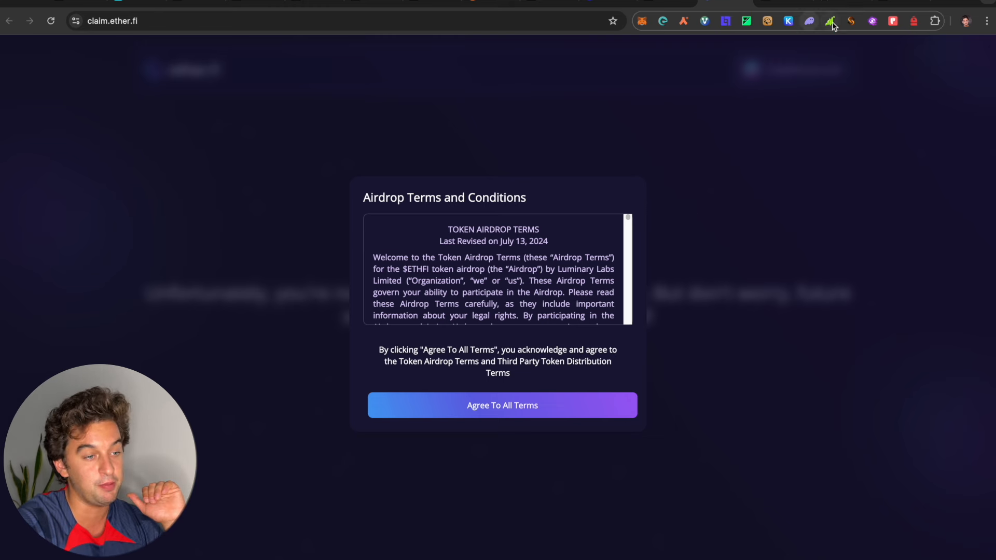
# Step: View 17.34M bonus epoch earnings in the Grass extension, then open the desktop dashboard
pyautogui.click(830, 21)
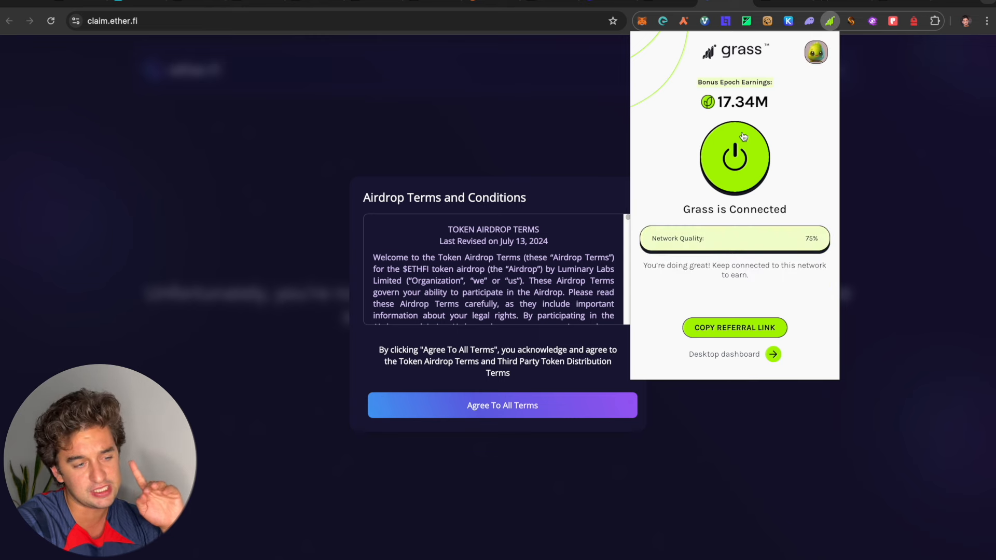
pyautogui.moveTo(747, 332)
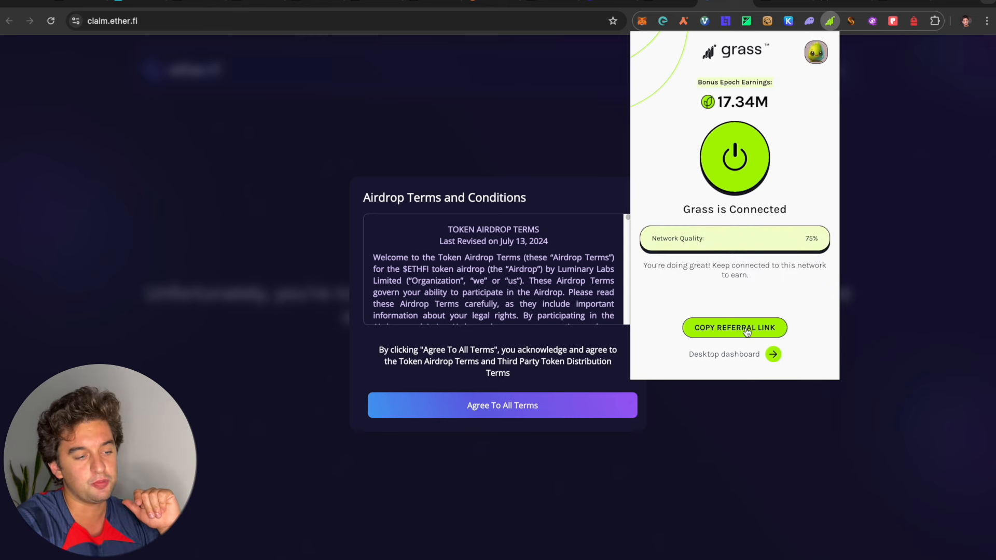
pyautogui.click(725, 355)
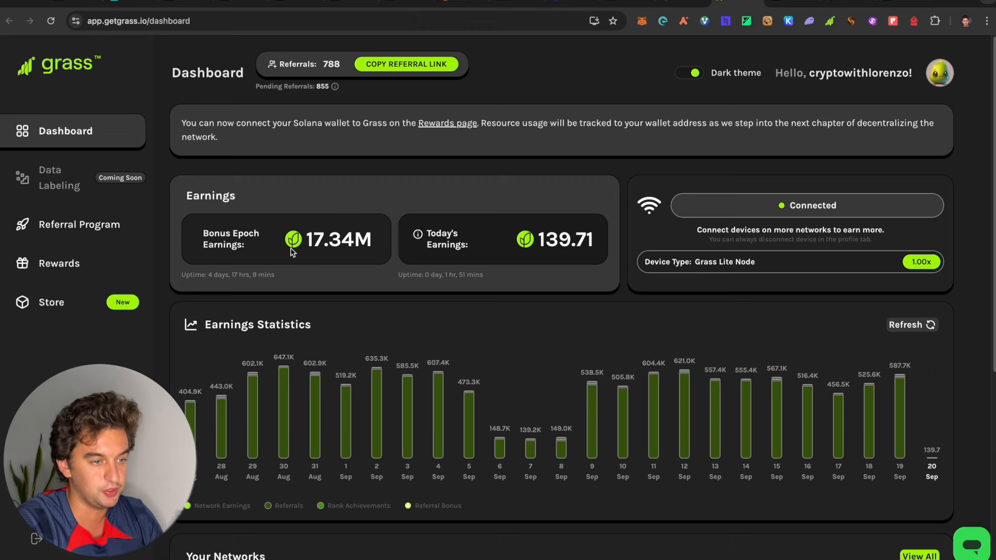
# Step: Open Grass Rewards and scroll through the Stage 1 per-epoch points table
pyautogui.click(60, 264)
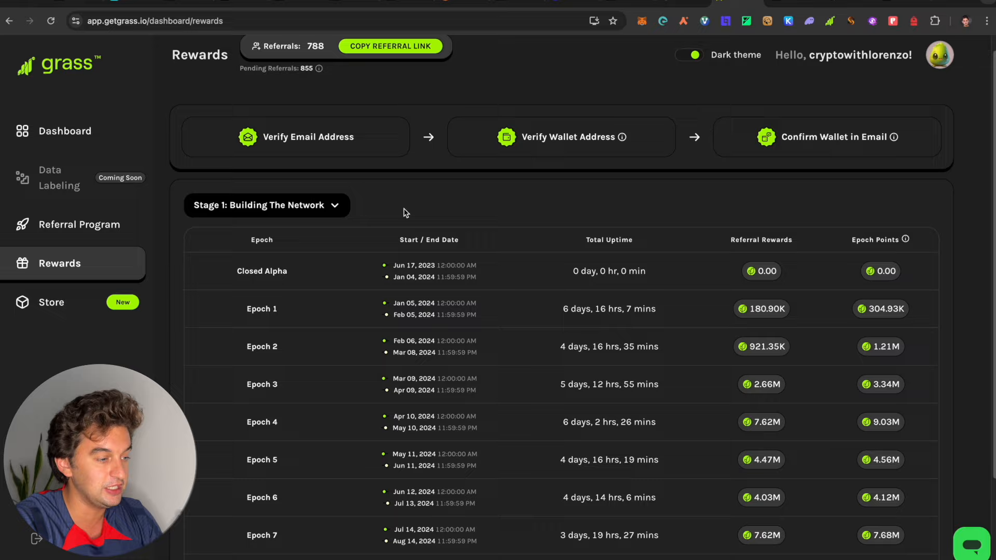
pyautogui.scroll(-3)
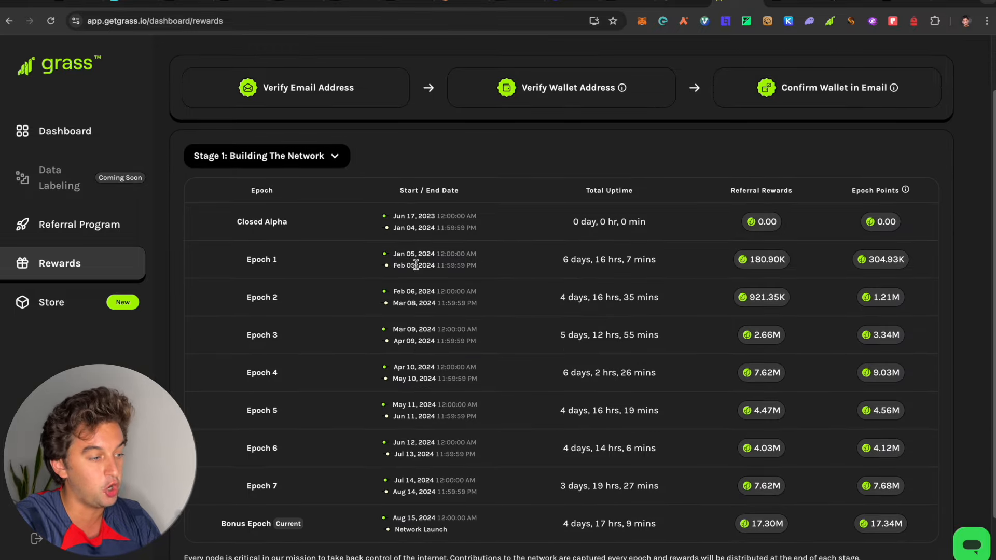
pyautogui.moveTo(746, 257)
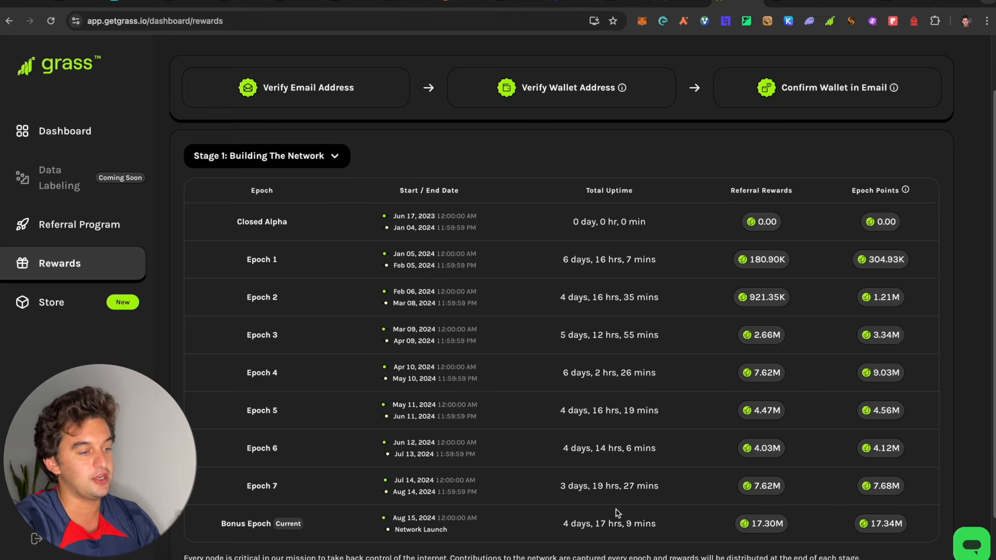
pyautogui.moveTo(698, 117)
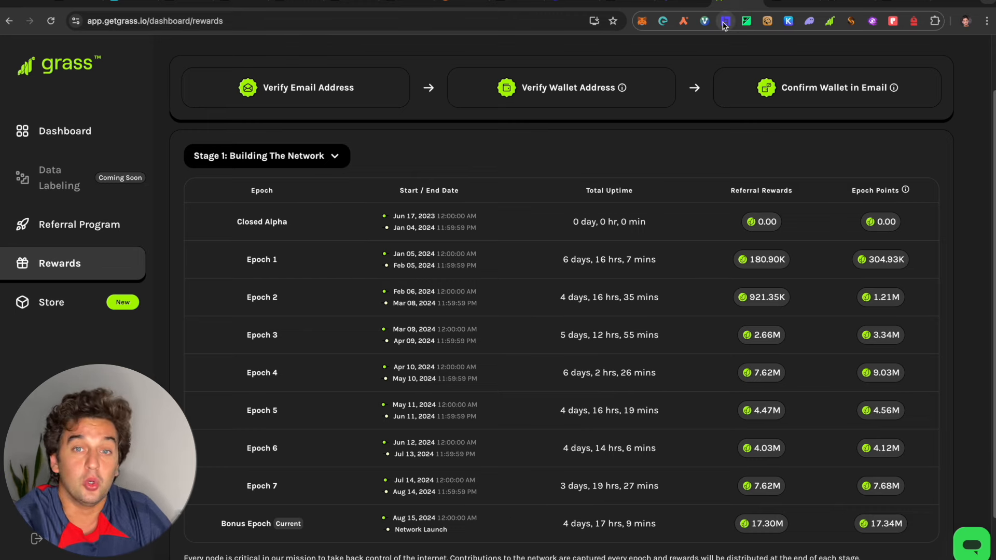
pyautogui.moveTo(723, 21)
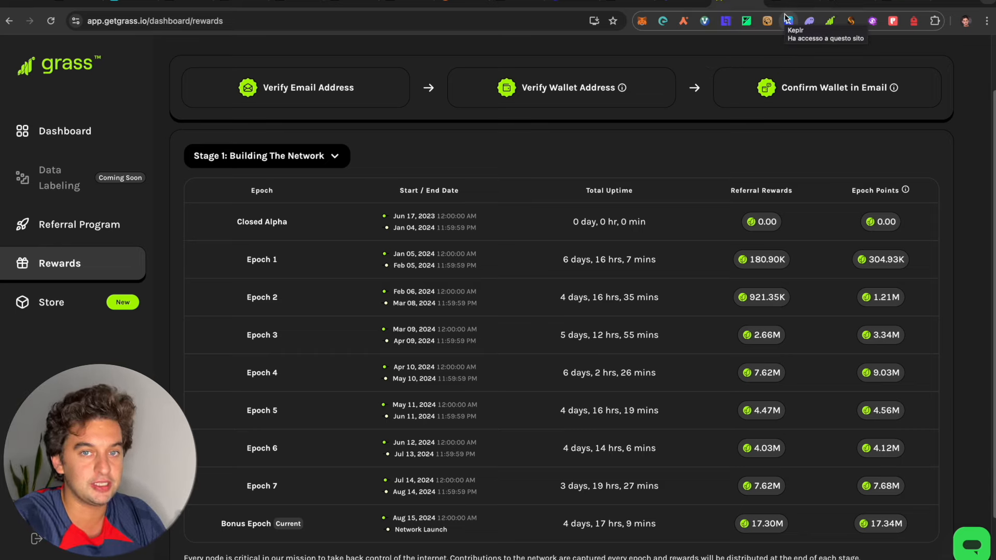
pyautogui.scroll(-3)
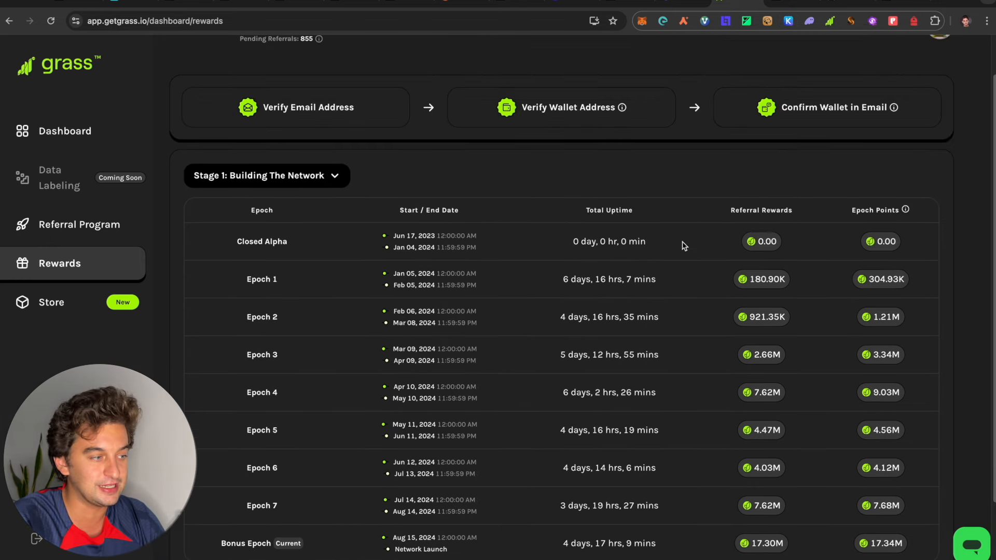
pyautogui.scroll(-3)
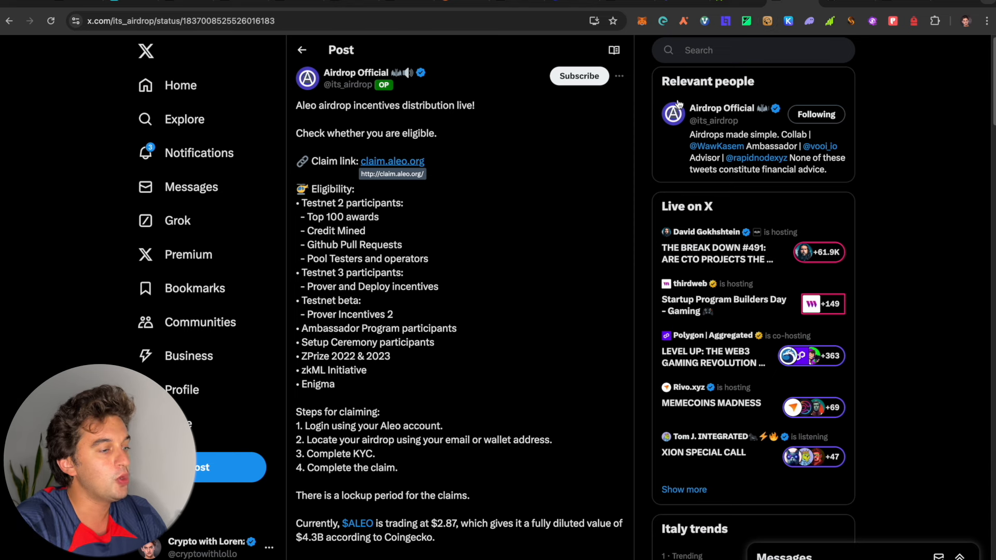
pyautogui.moveTo(571, 253)
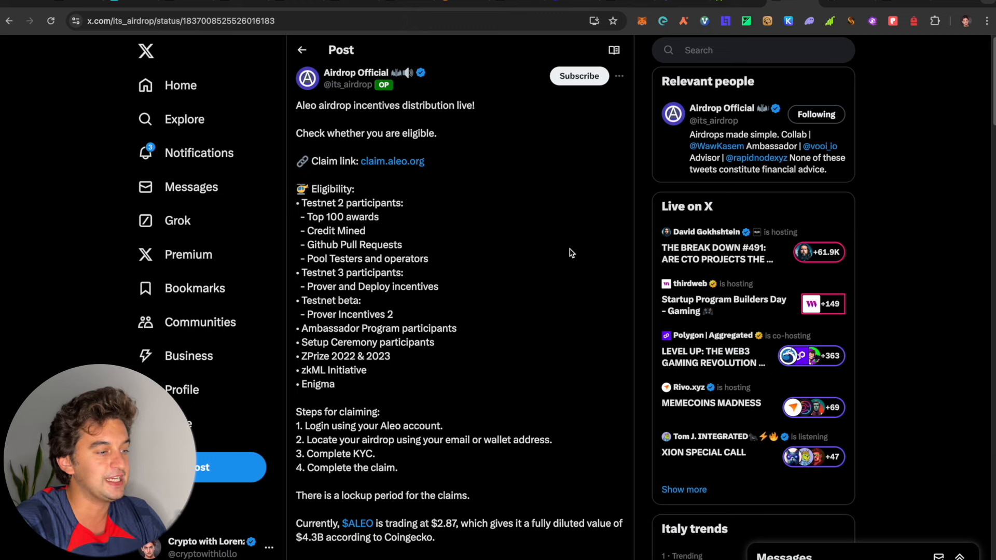
pyautogui.moveTo(340, 155)
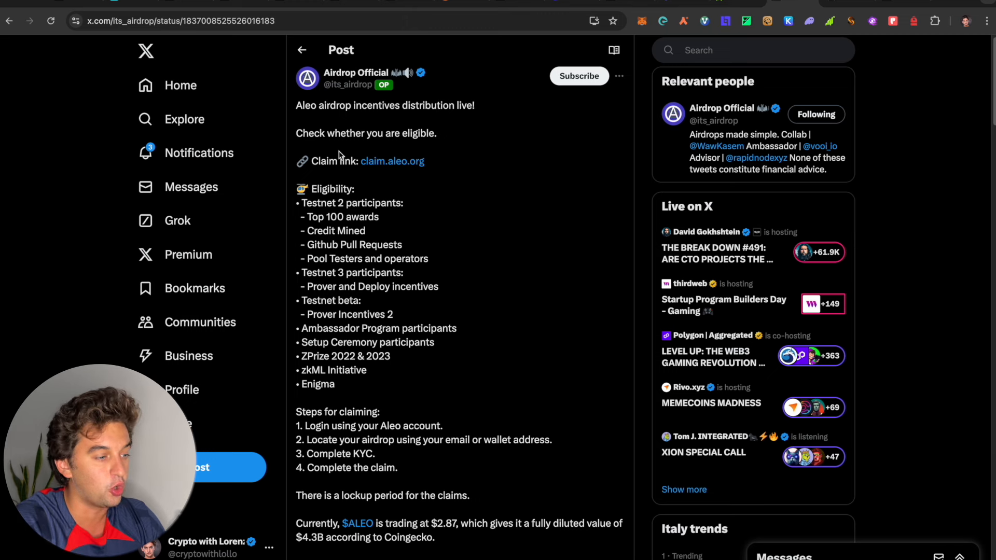
pyautogui.moveTo(406, 145)
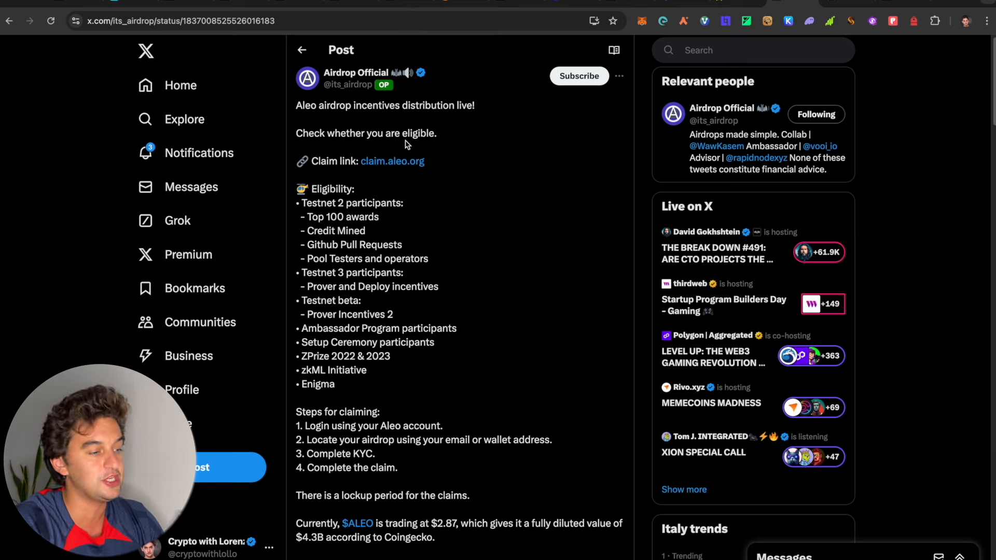
# Step: Open claim.aleo.org and scroll through its Log in, Locate, Verify, Claim steps
pyautogui.click(392, 161)
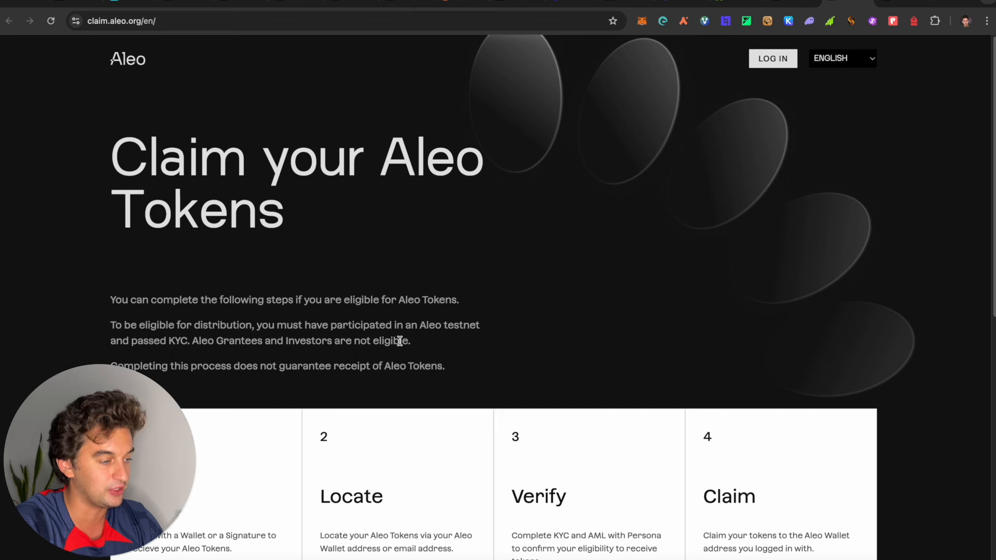
pyautogui.scroll(-3)
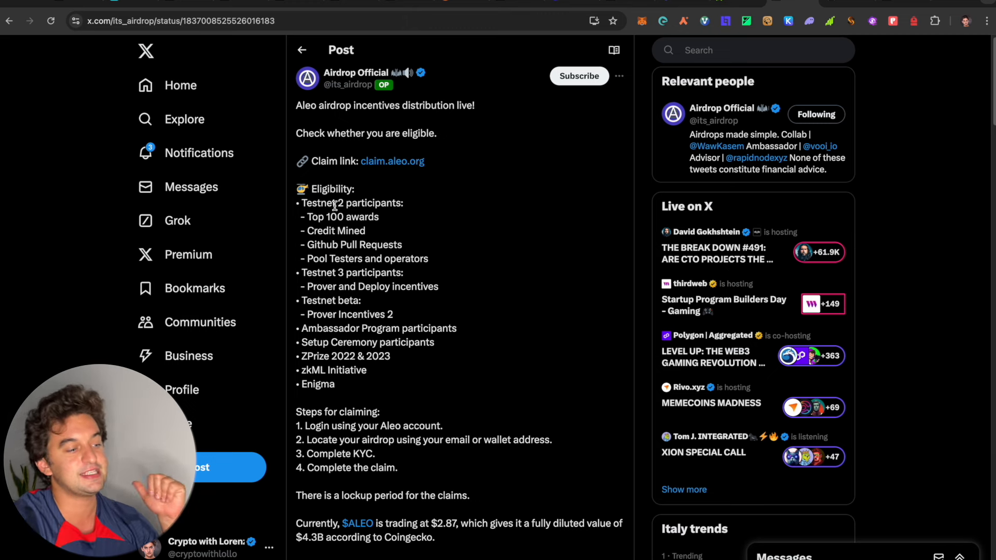
pyautogui.moveTo(323, 323)
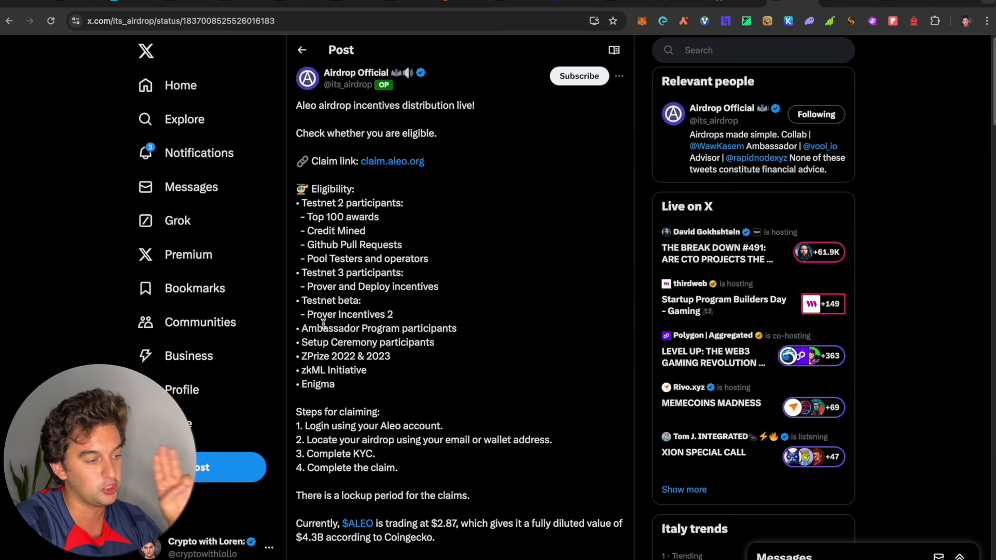
pyautogui.scroll(-3)
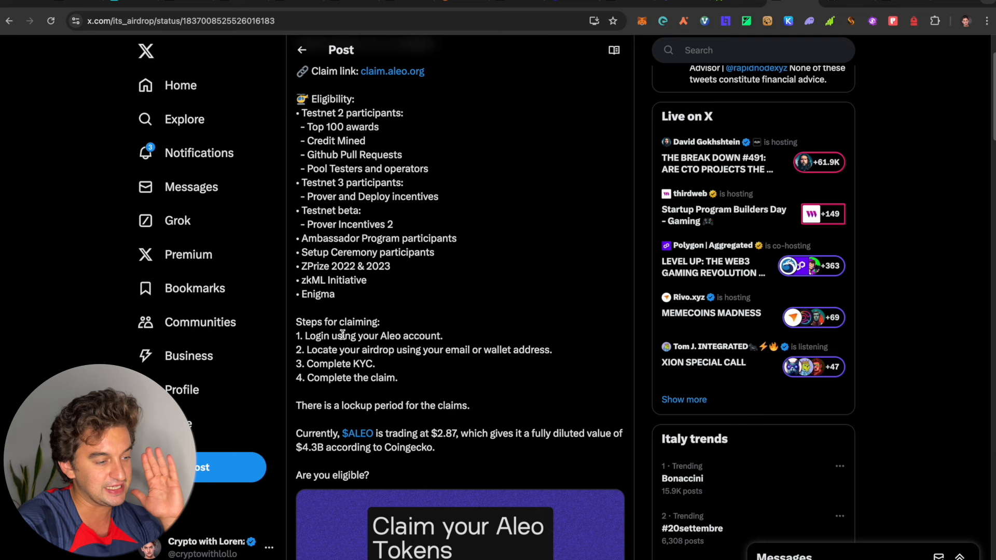
pyautogui.moveTo(362, 305)
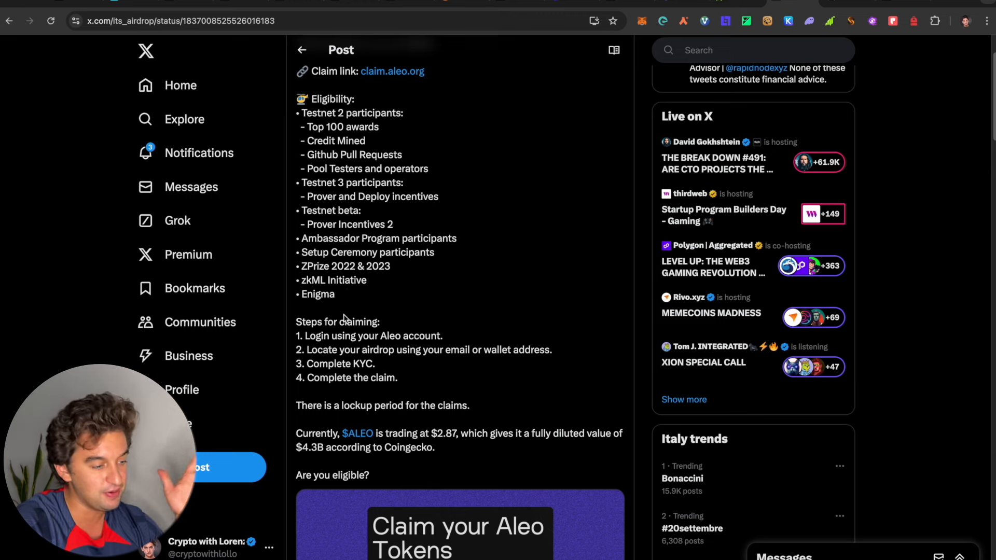
pyautogui.scroll(3)
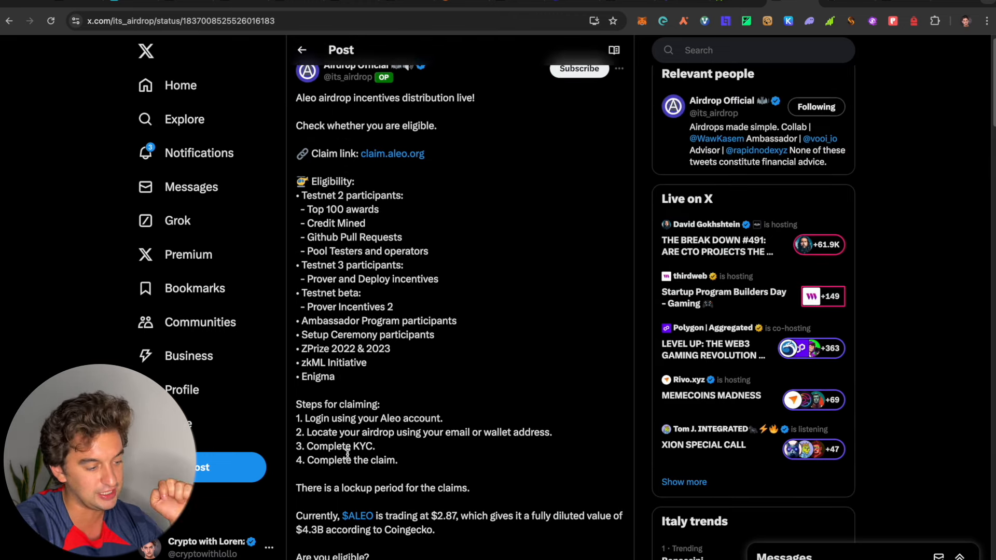
pyautogui.scroll(-3)
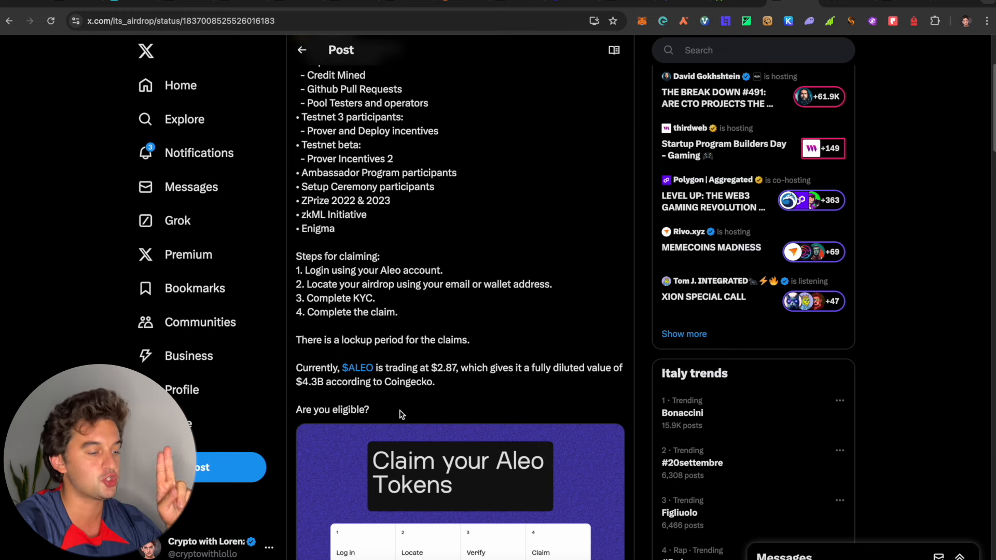
pyautogui.scroll(-3)
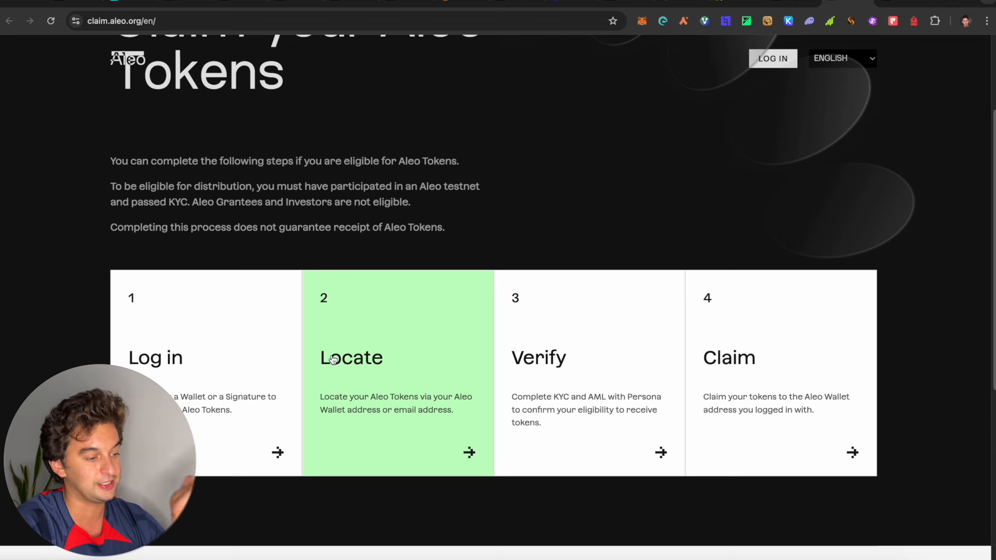
pyautogui.moveTo(593, 308)
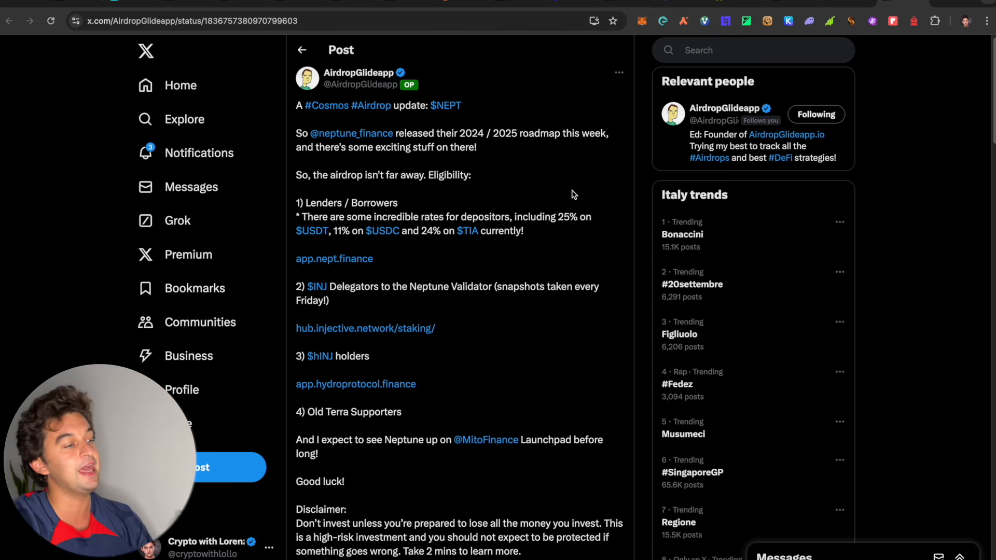
# Step: Scroll the AirdropGlideapp post and follow its app.nept.finance link to Neptune's market overview
pyautogui.scroll(-3)
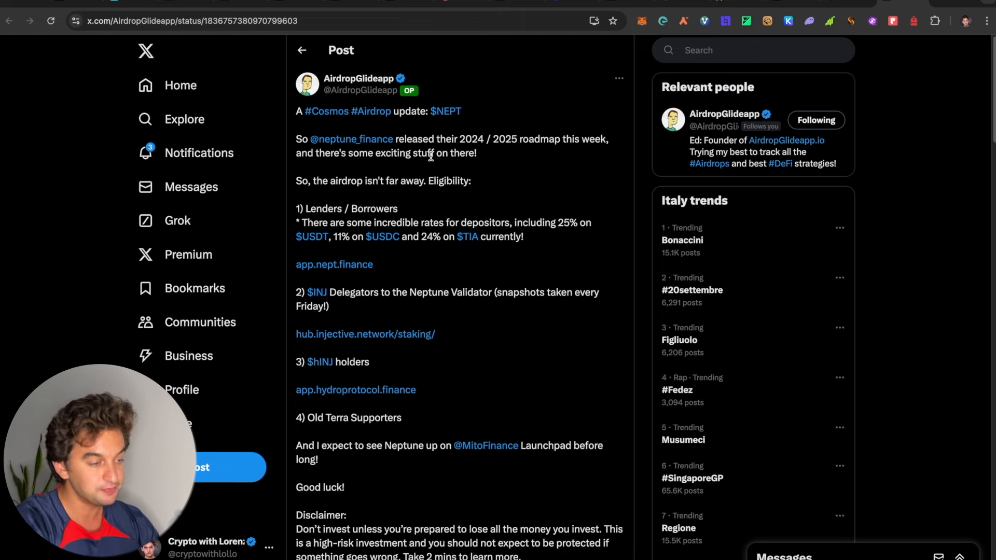
pyautogui.scroll(-3)
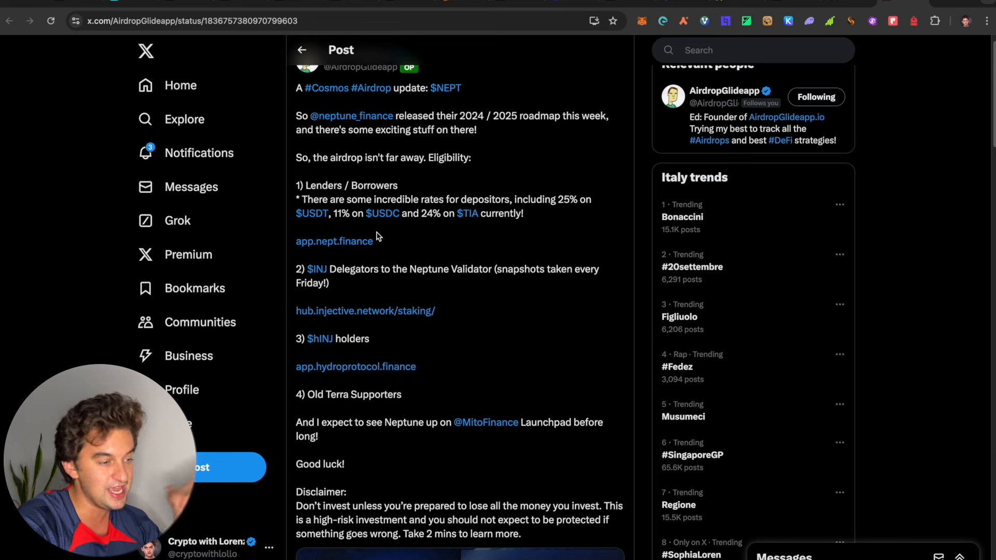
pyautogui.moveTo(350, 244)
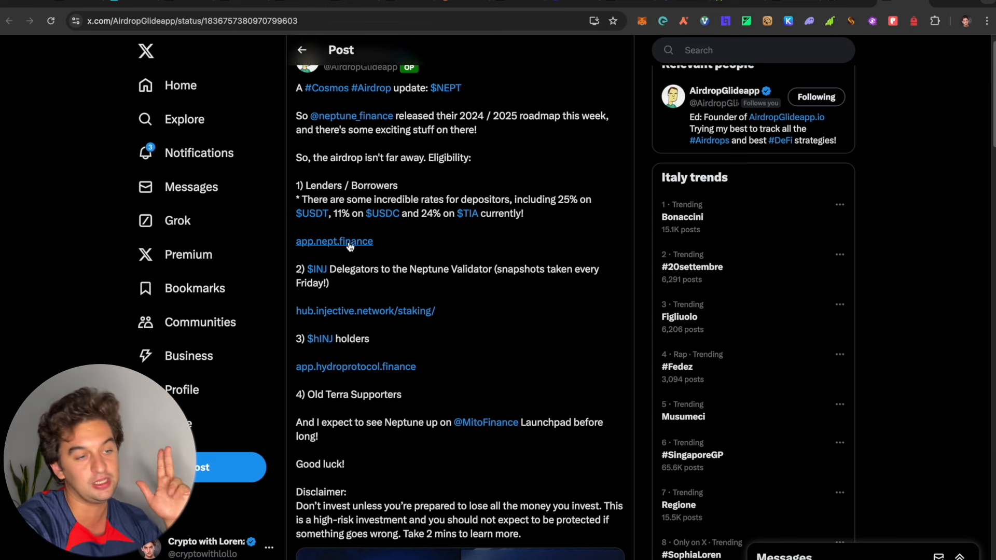
pyautogui.click(334, 241)
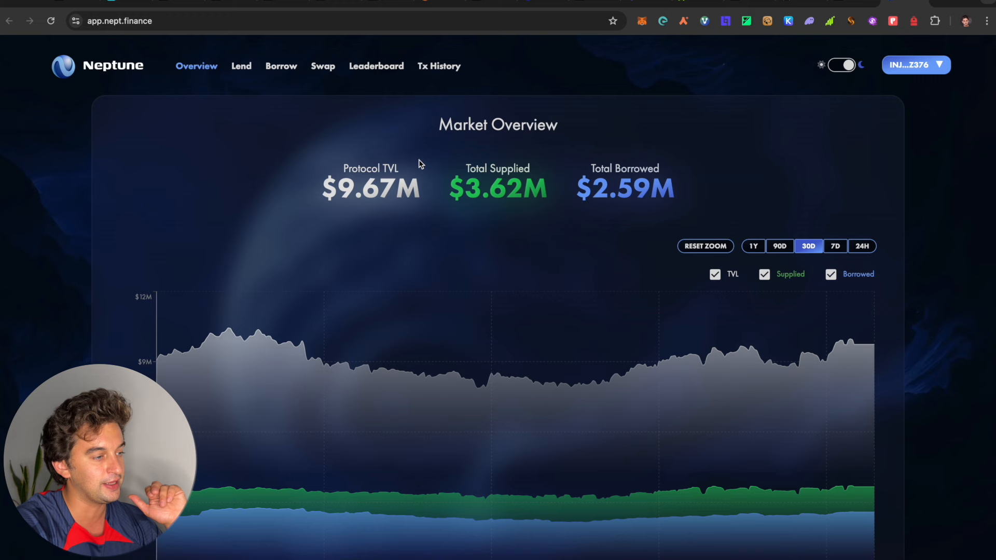
# Step: View Neptune's Lend and Borrow pages, then return to the X post's eligibility criteria
pyautogui.click(242, 66)
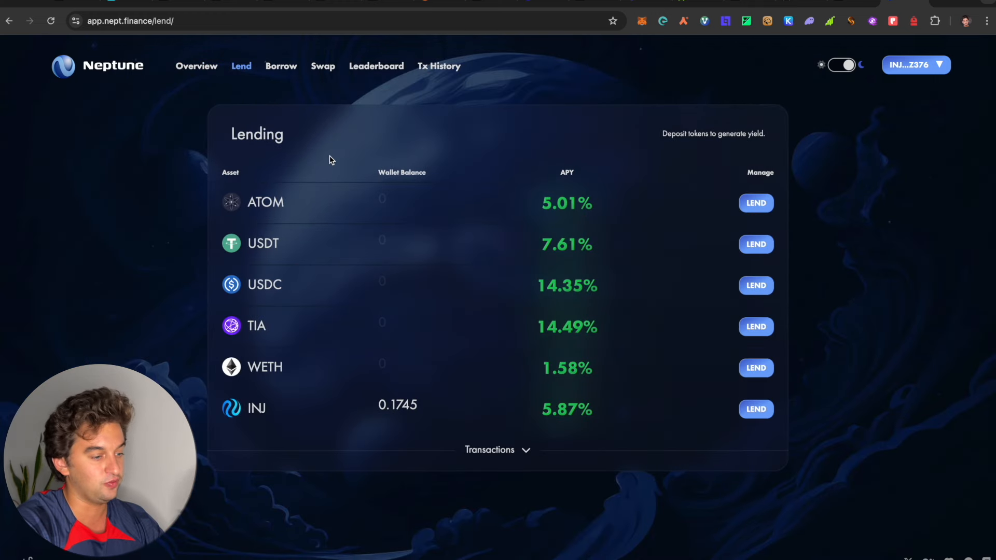
pyautogui.moveTo(387, 389)
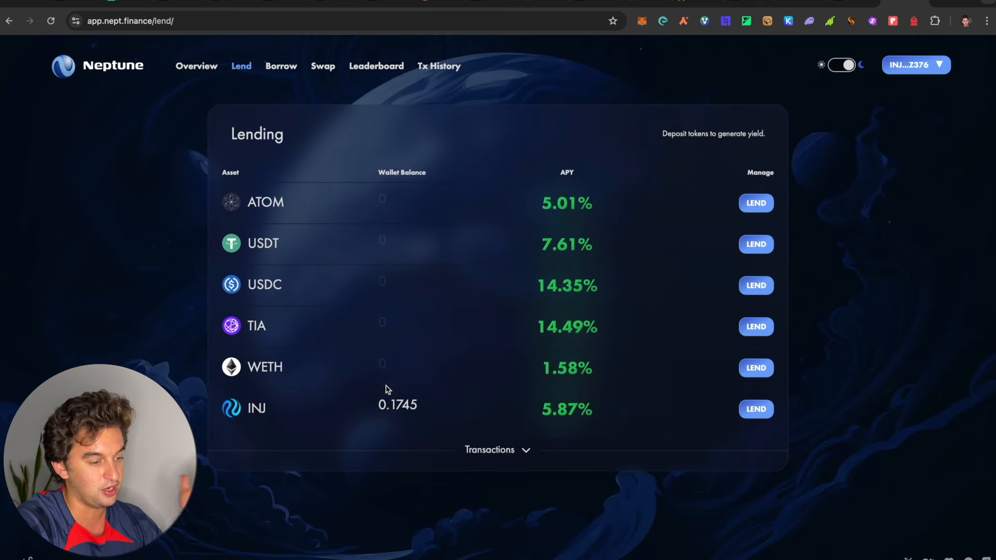
pyautogui.click(280, 66)
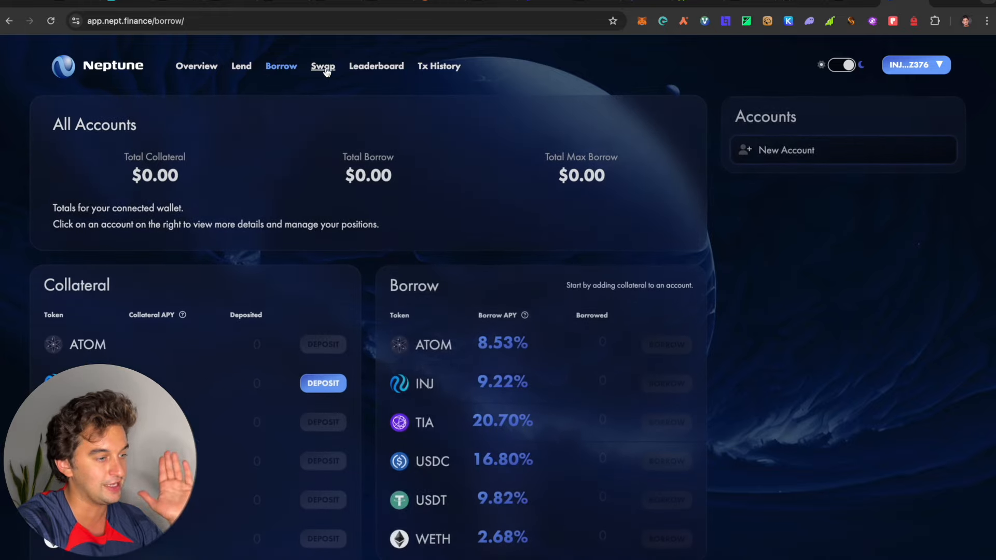
pyautogui.click(377, 66)
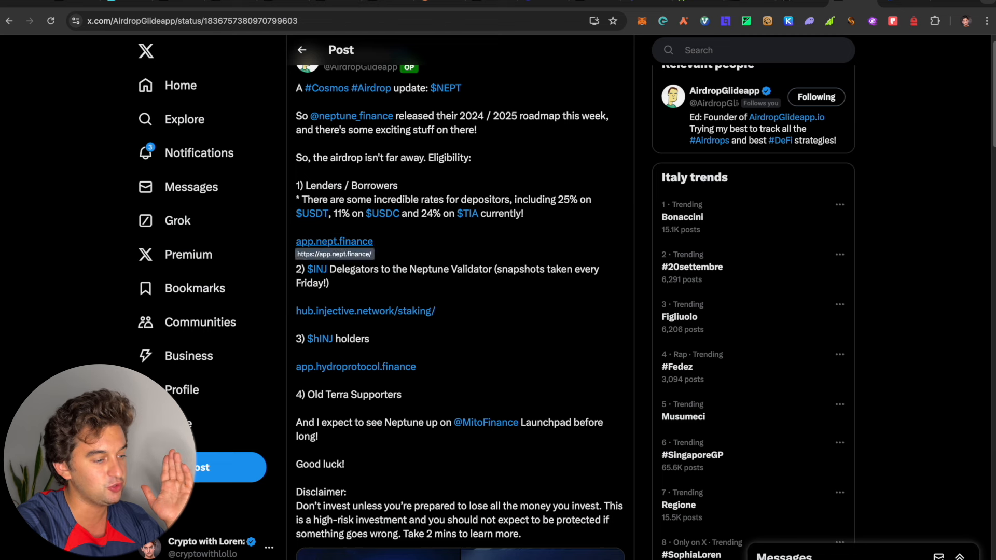
pyautogui.scroll(-3)
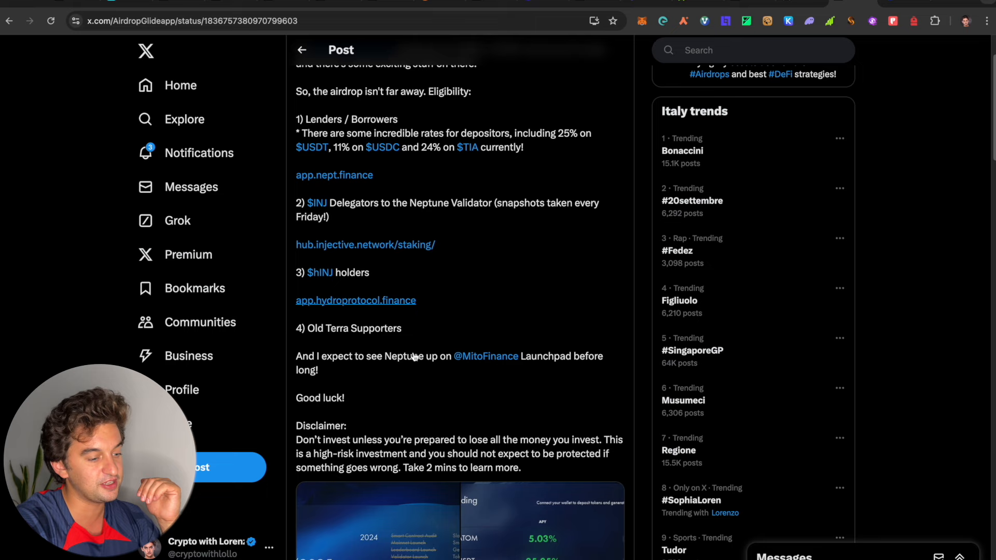
pyautogui.scroll(3)
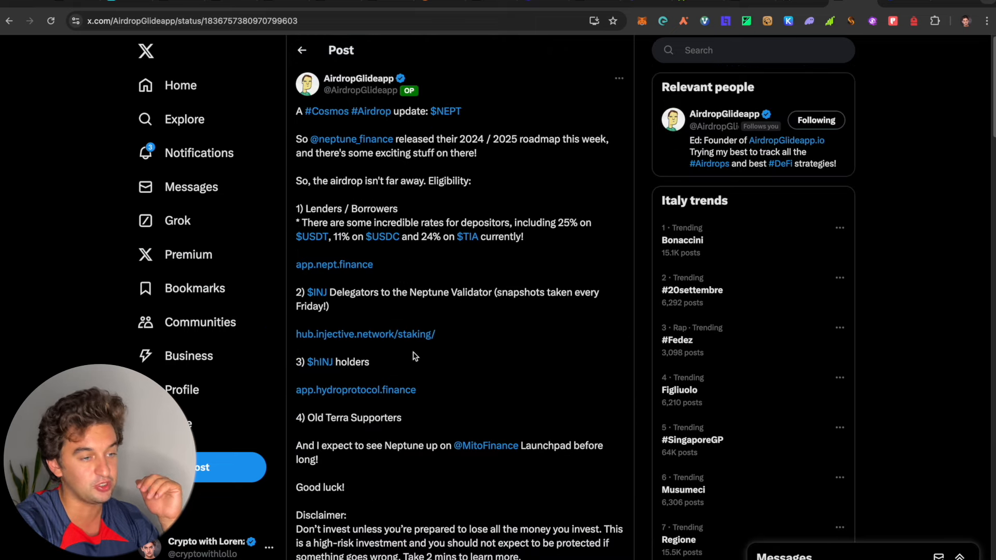